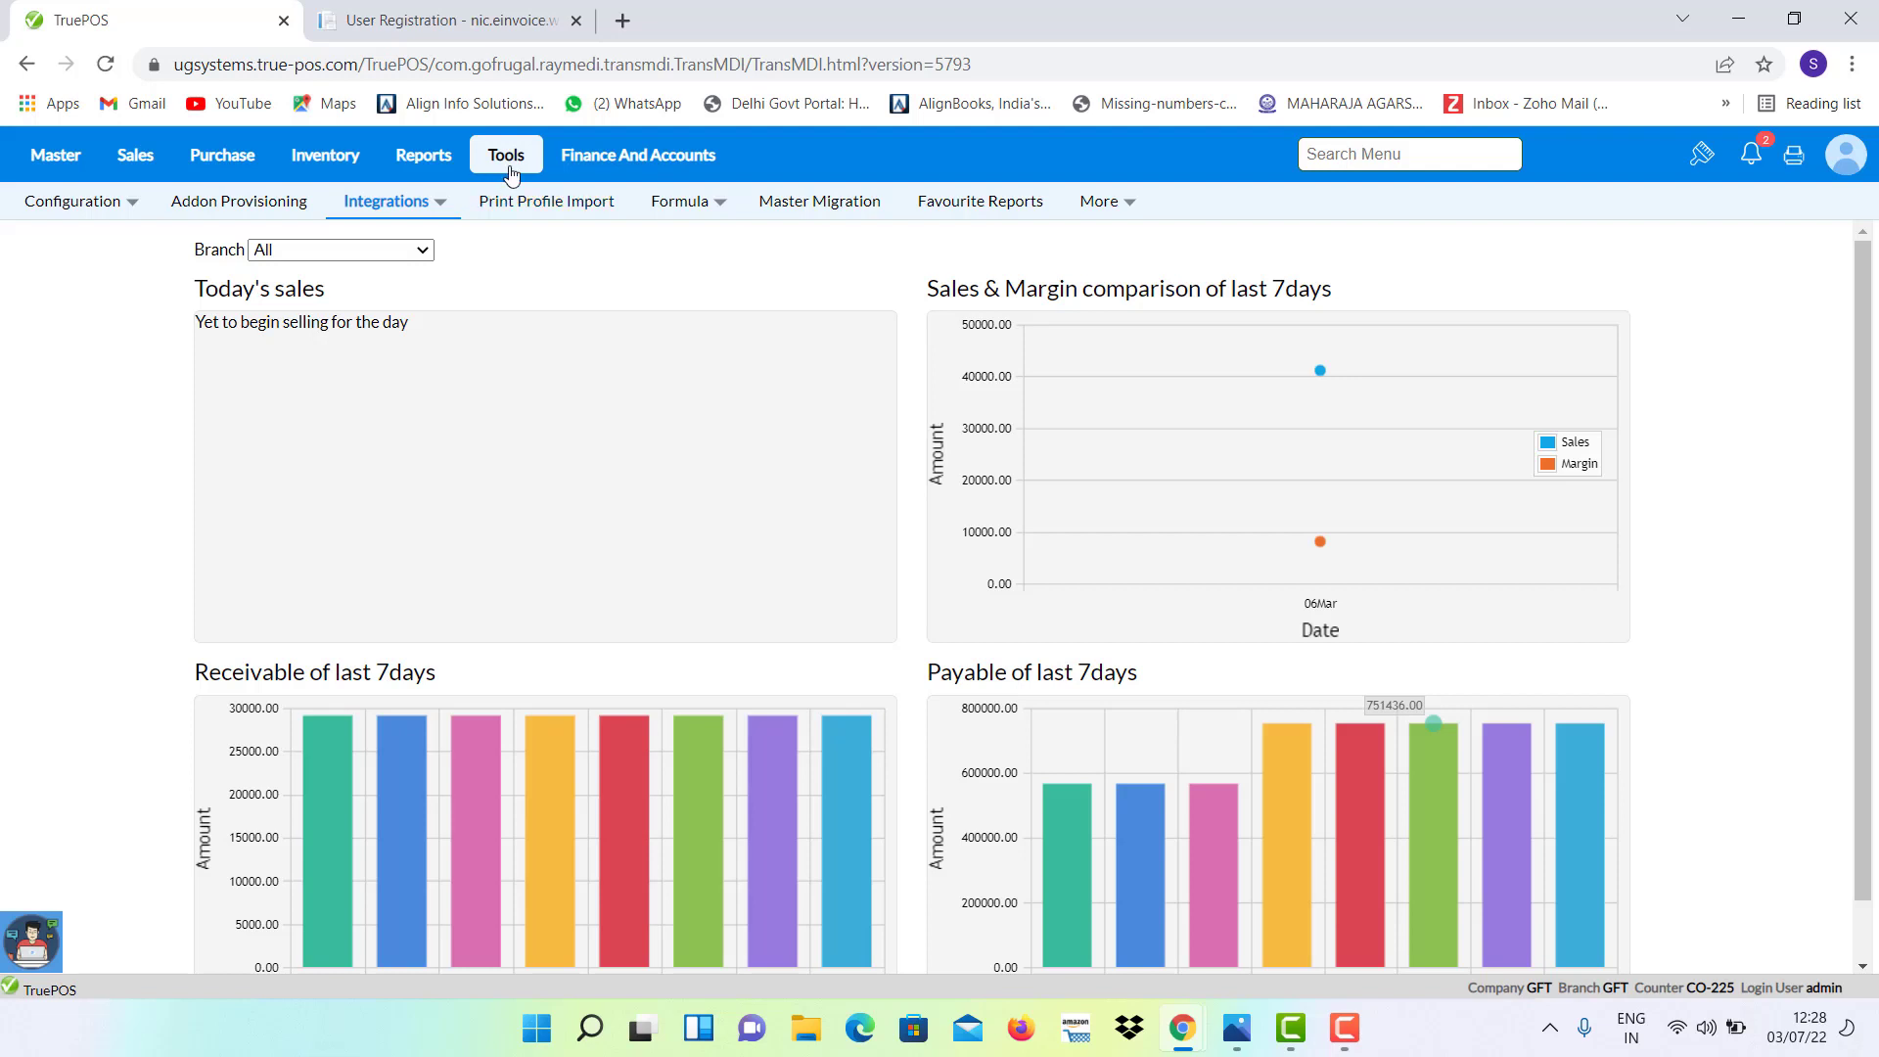
- Search the business configuration for 'e-', turn on Enable E-Invoice and save it
{"action": "left_click", "coordinate": [71, 199]}
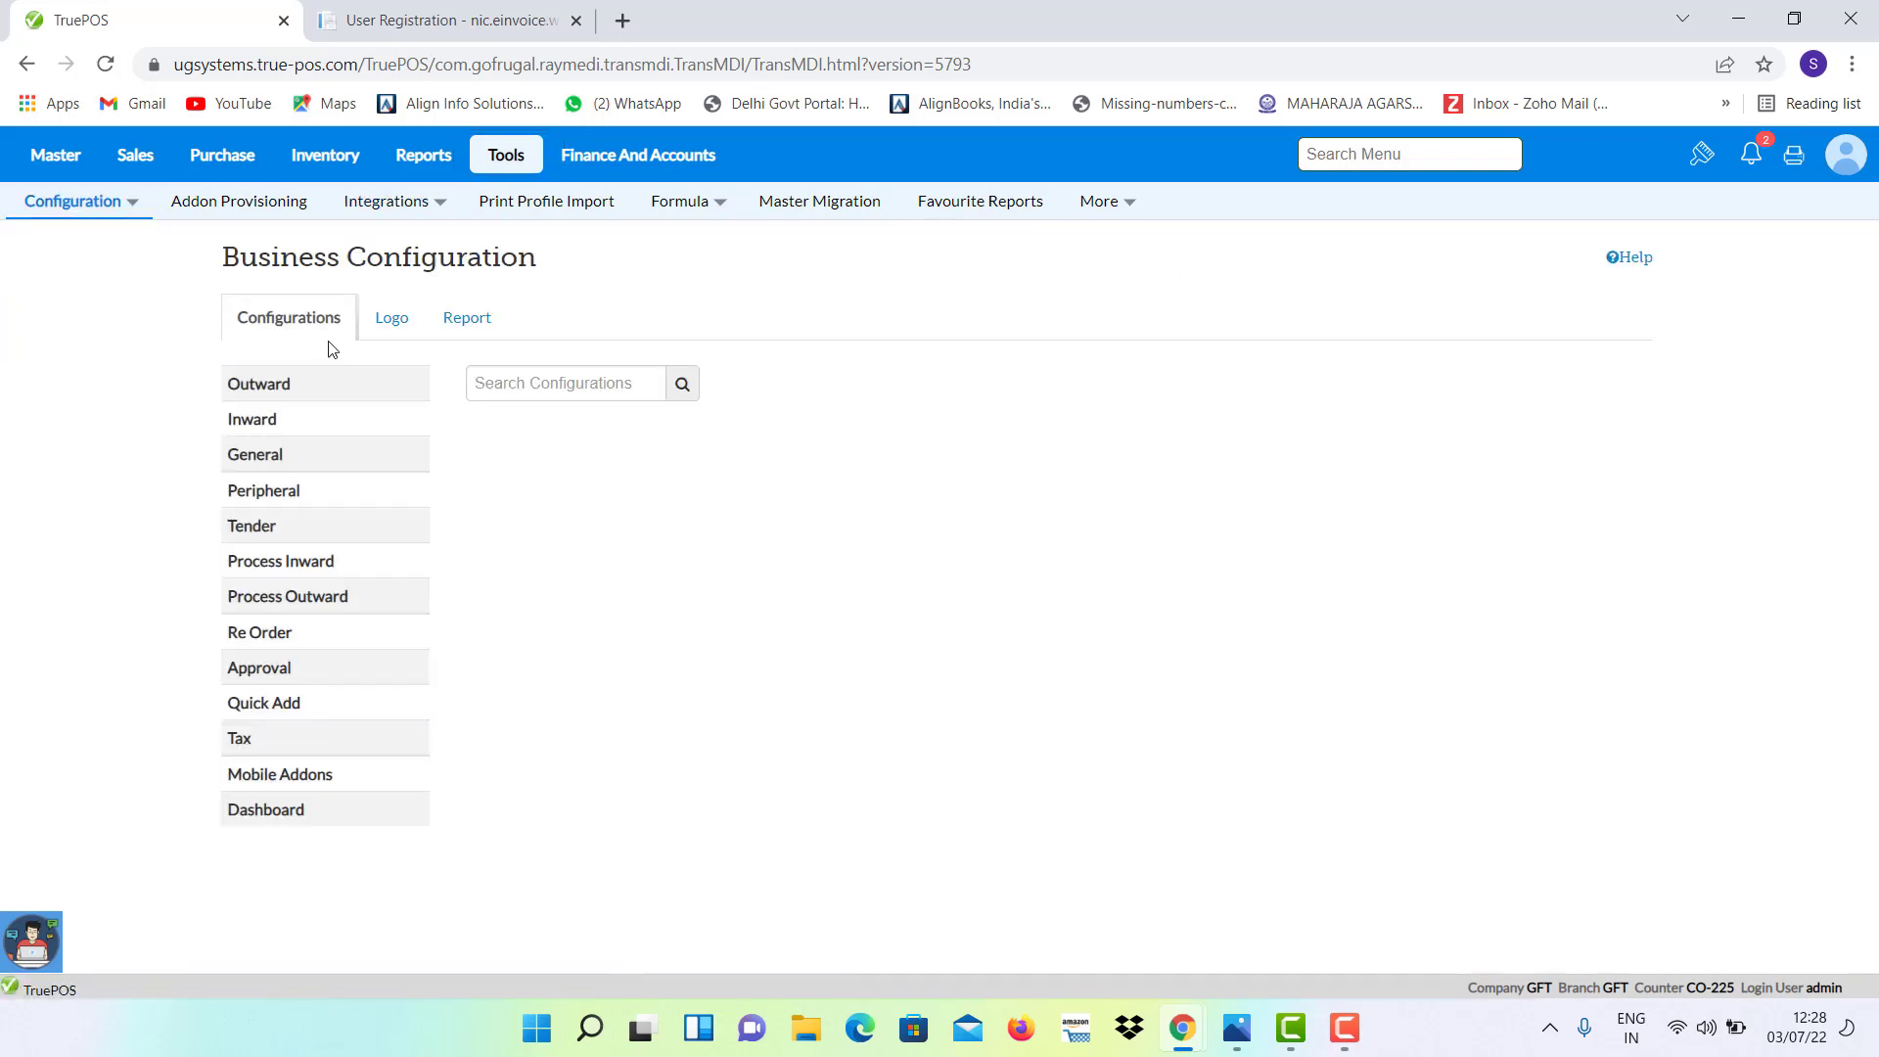
{"action": "left_click", "coordinate": [564, 383]}
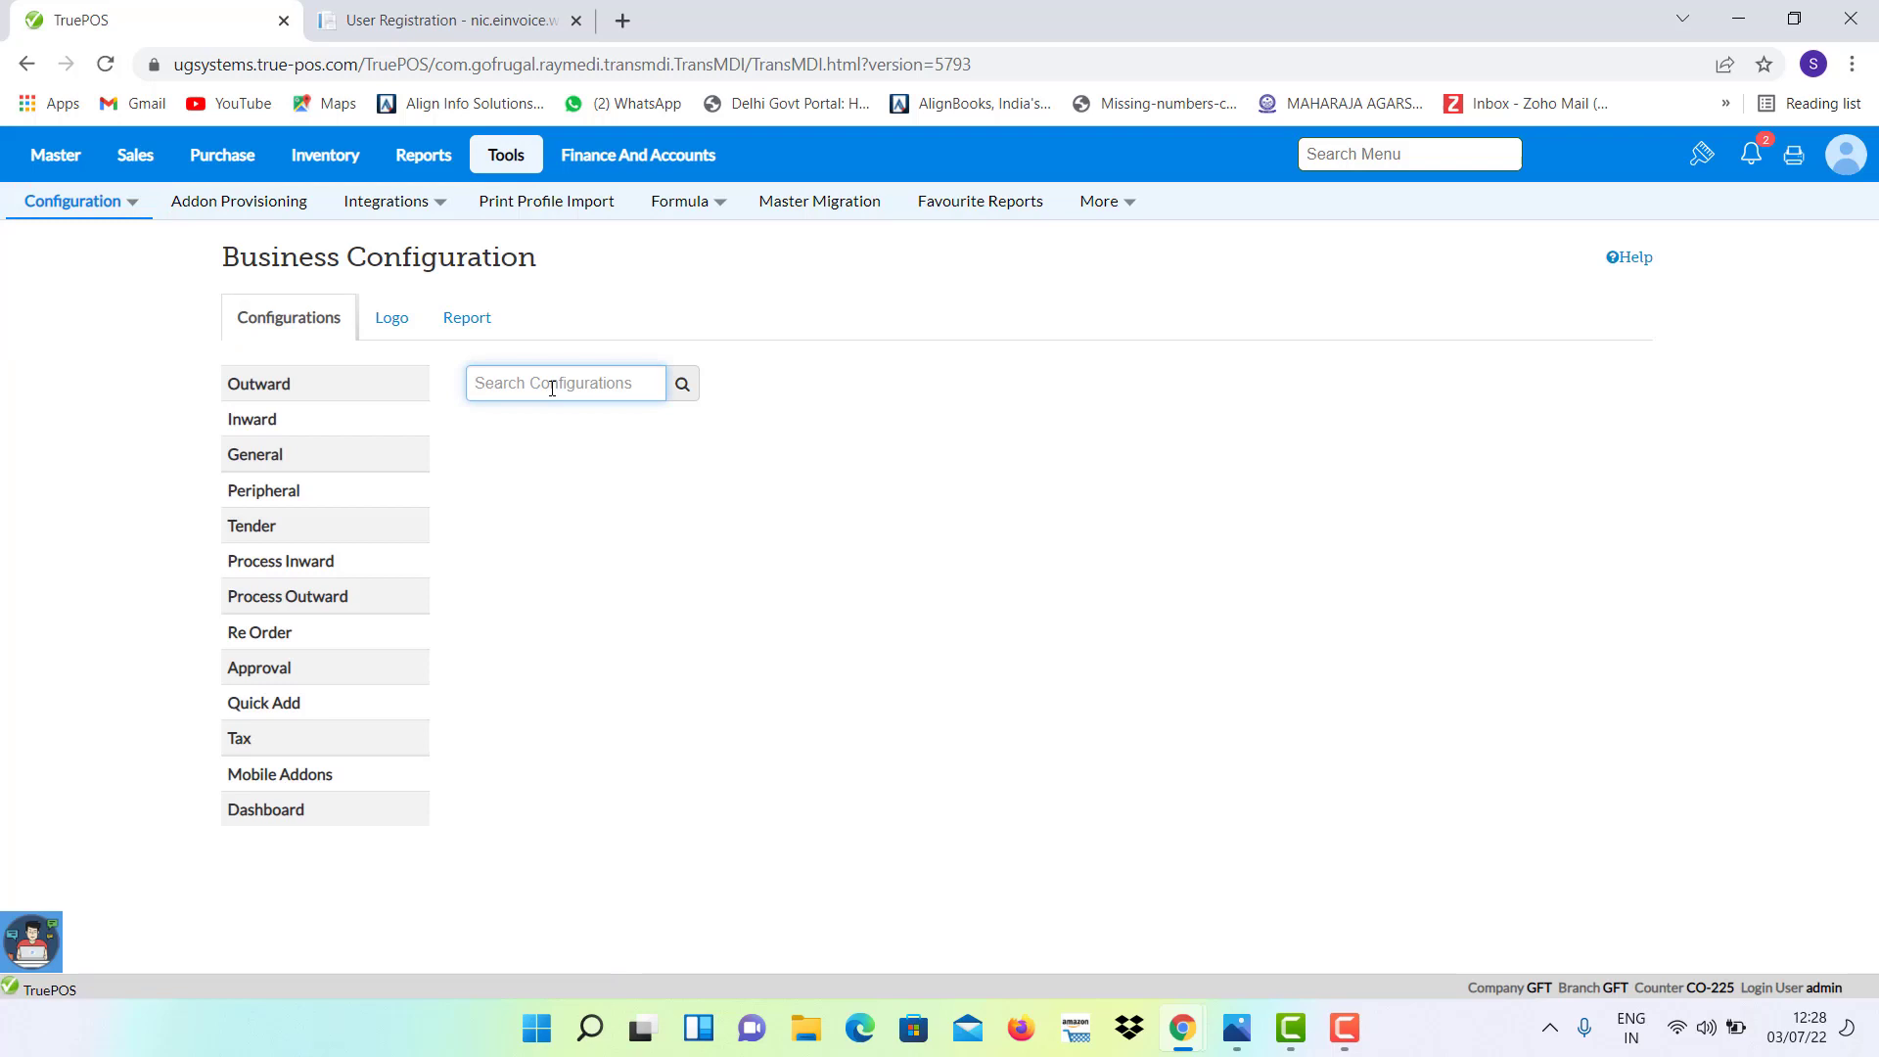
{"action": "type", "text": "e-inv"}
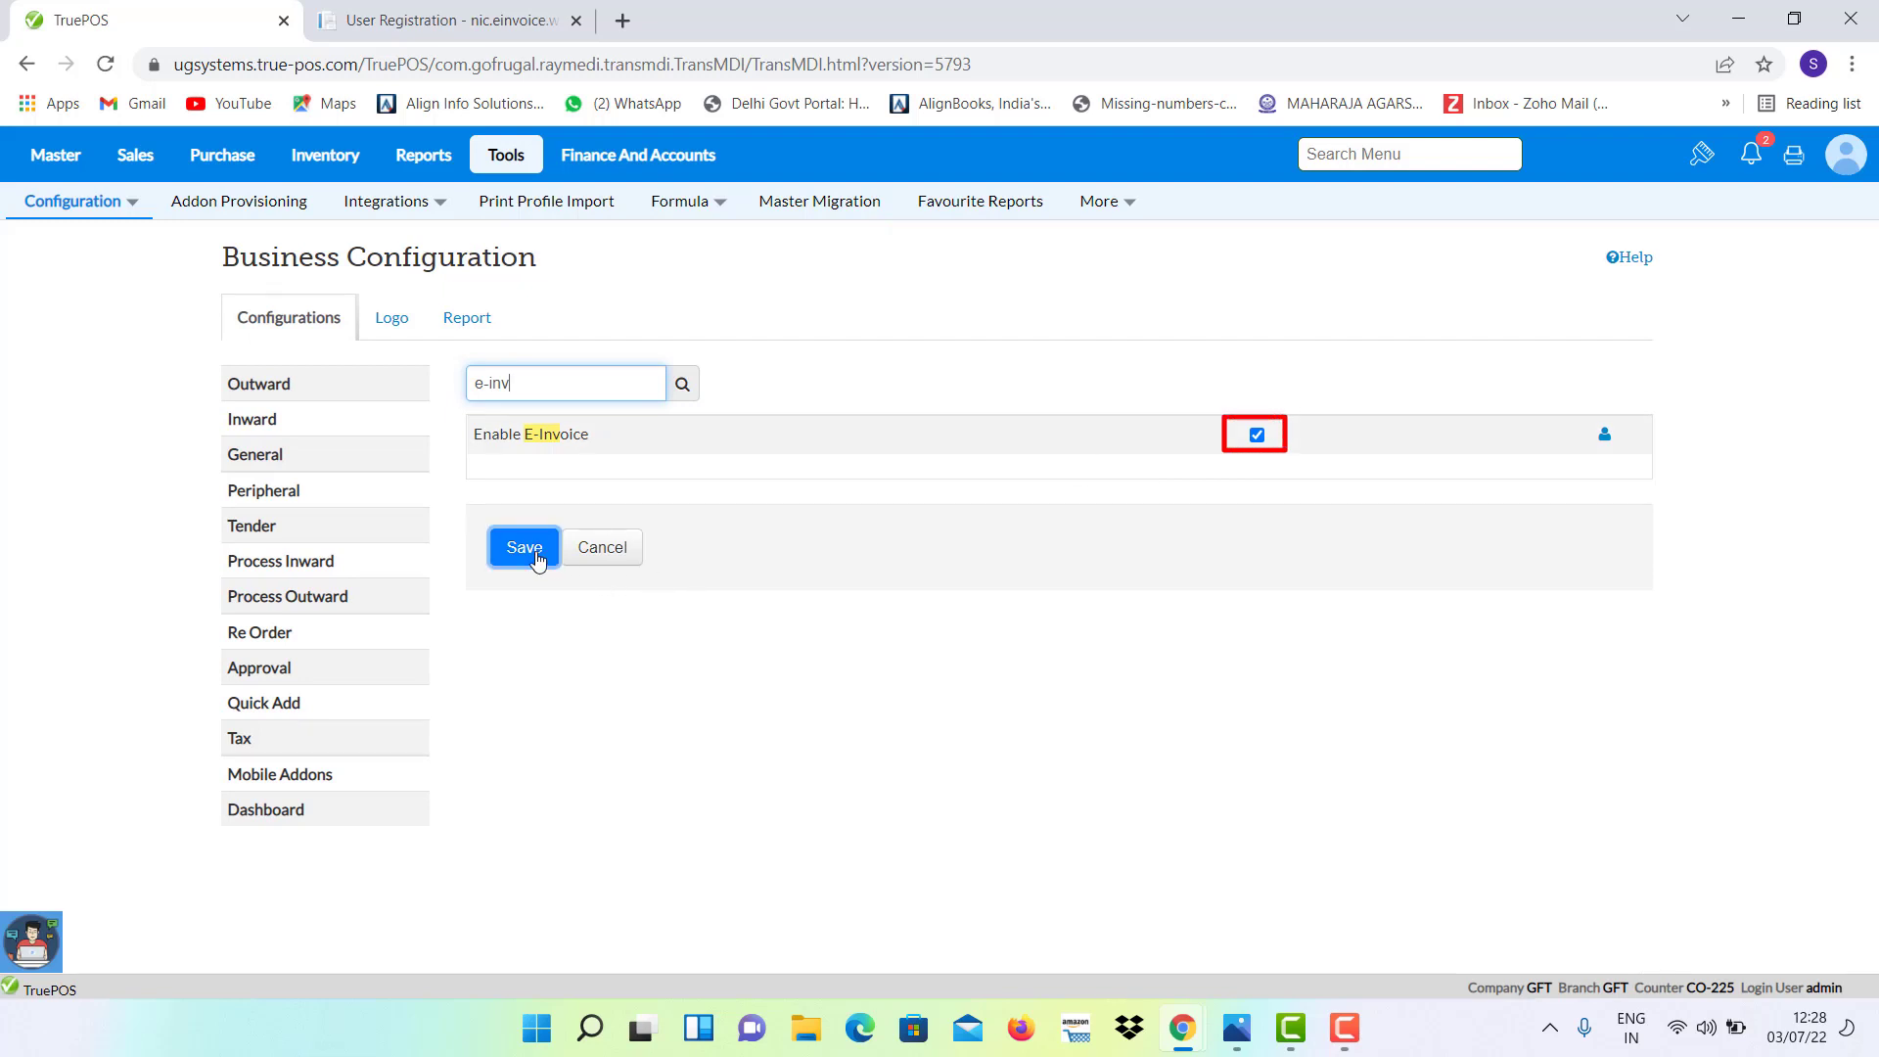
{"action": "left_click", "coordinate": [525, 548]}
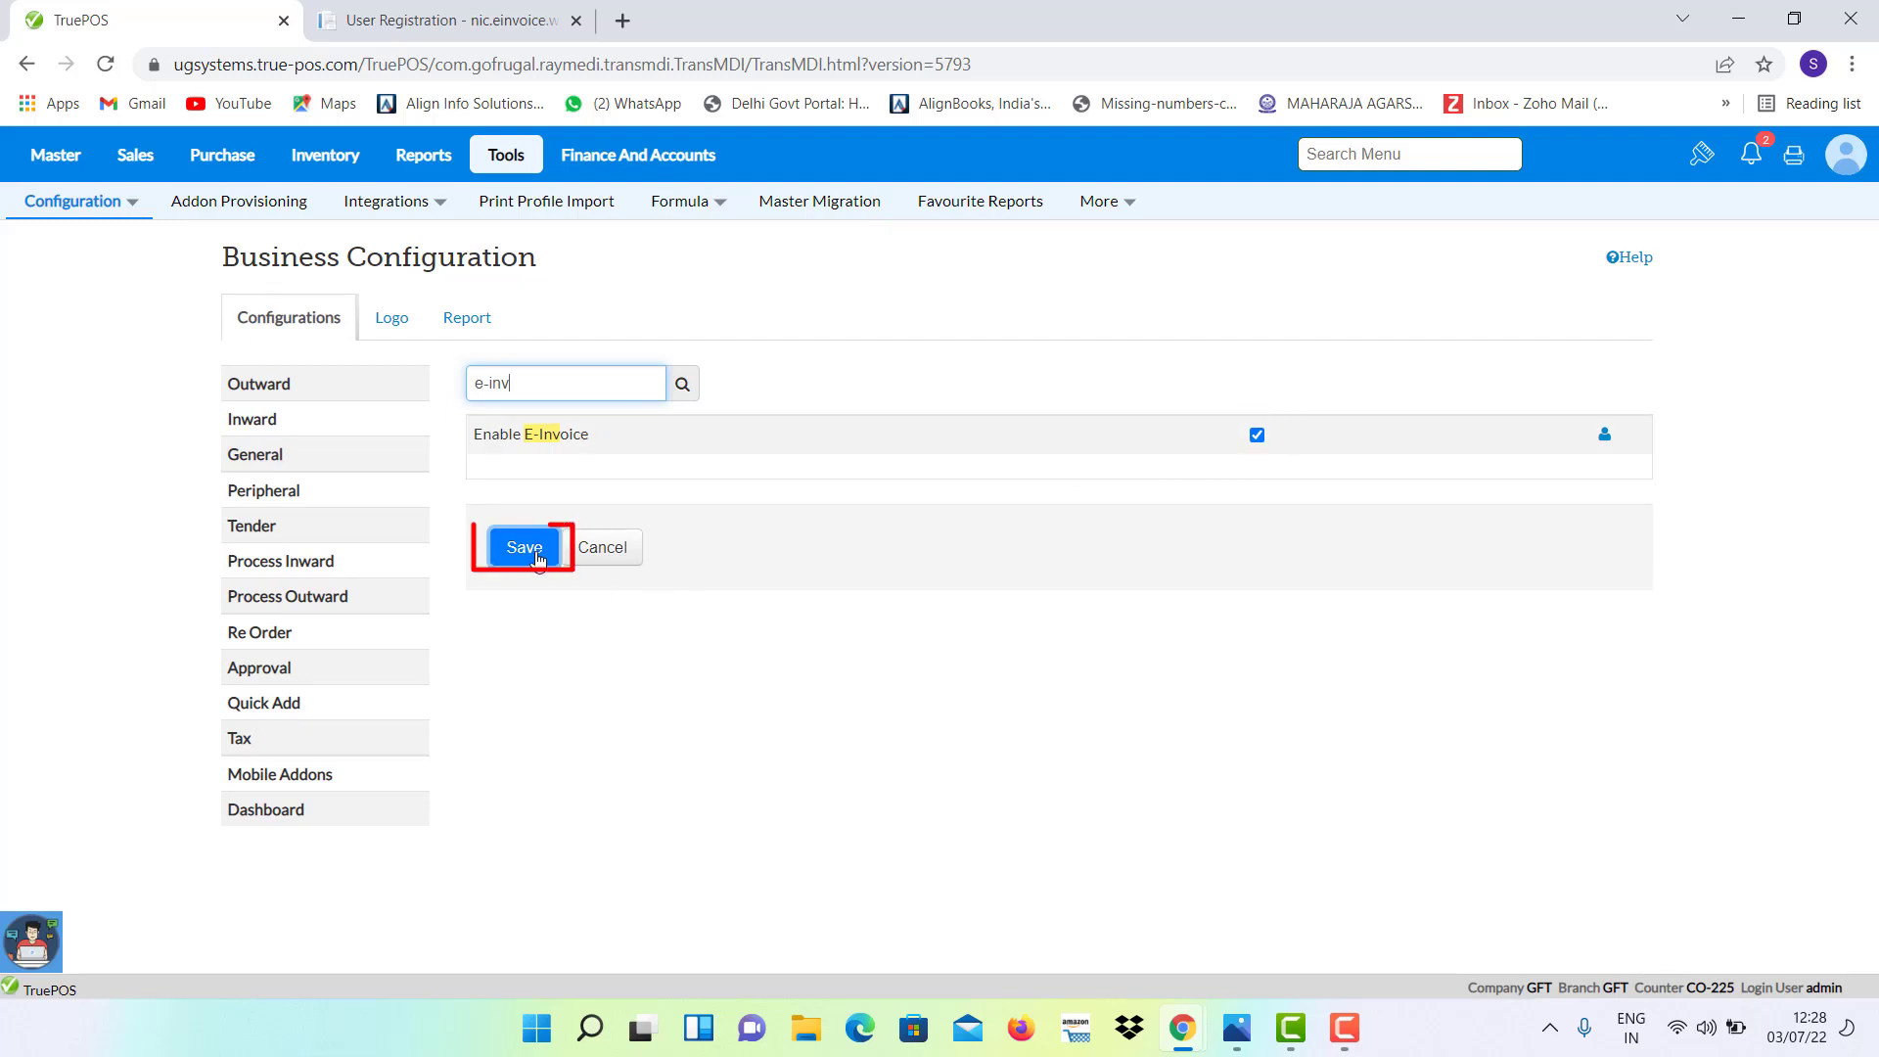
{"action": "left_click", "coordinate": [524, 548]}
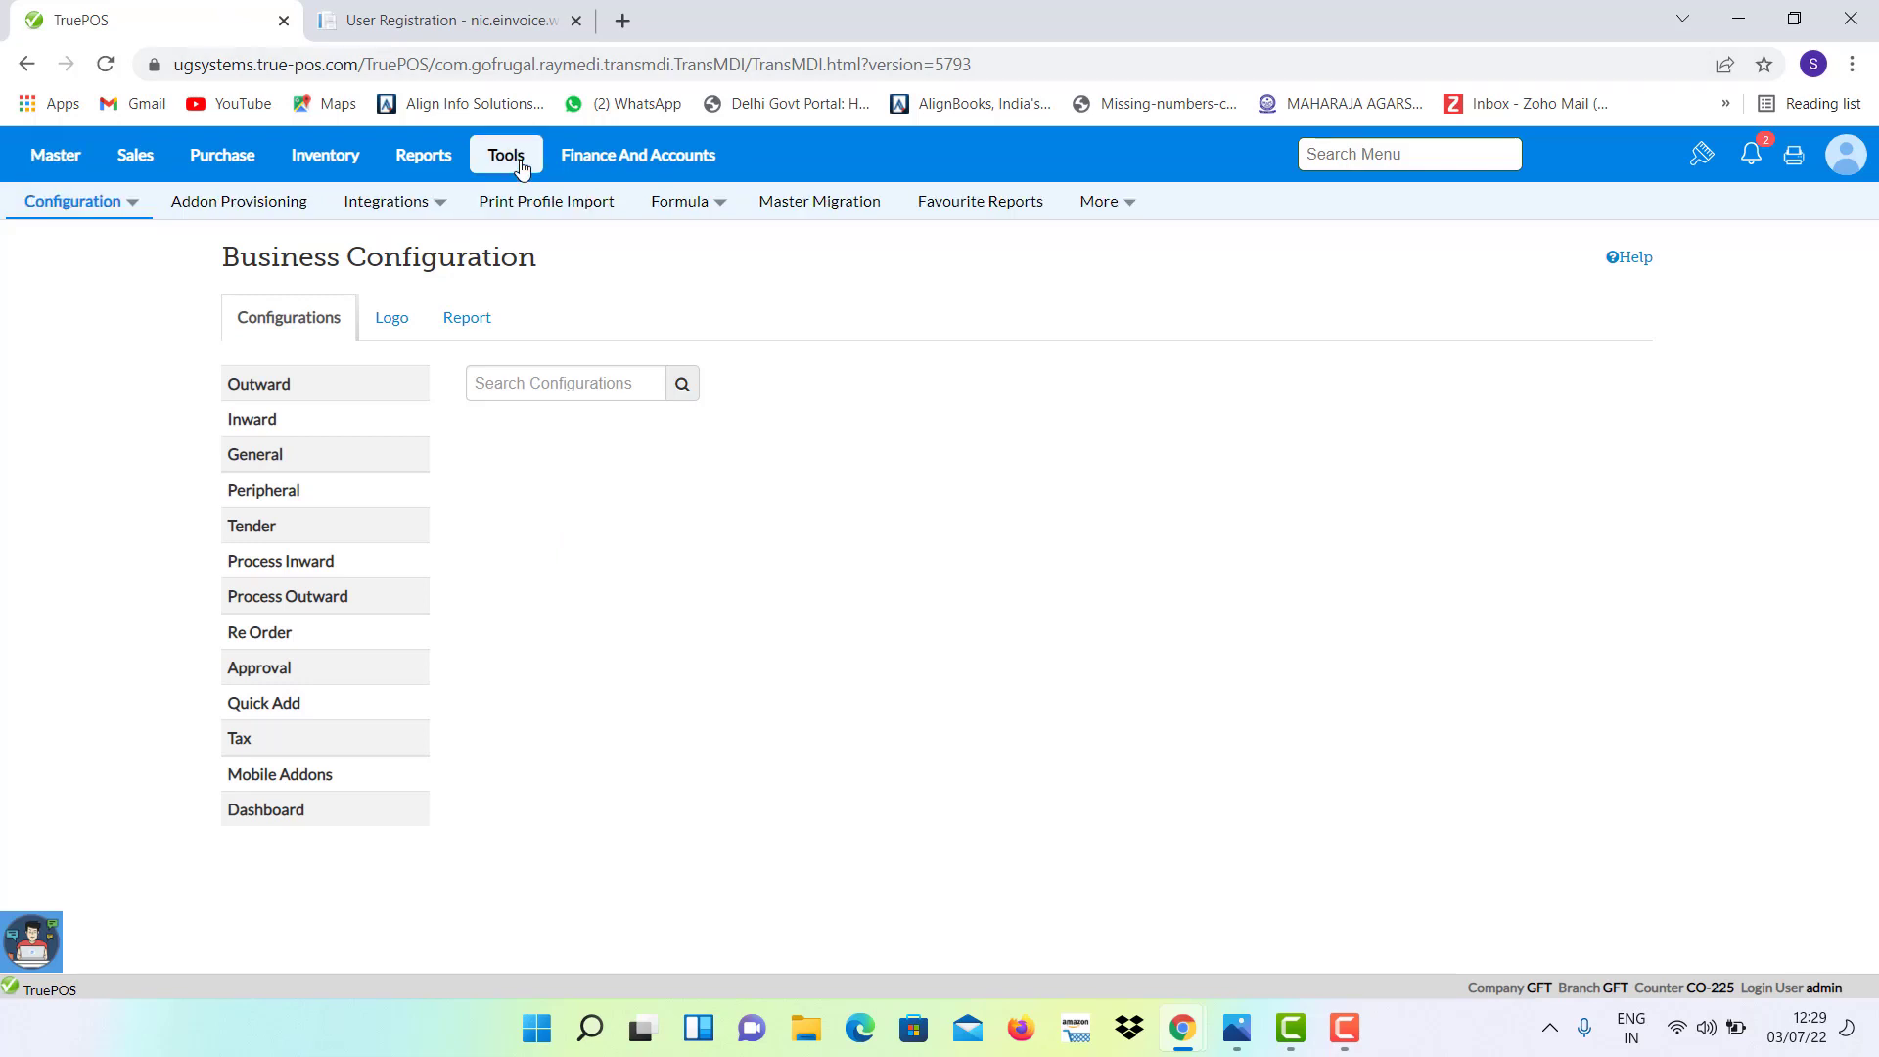
- Connect to the E-Invoice portal and start editing the form with username SUPERUSER and password
{"action": "left_click", "coordinate": [385, 200]}
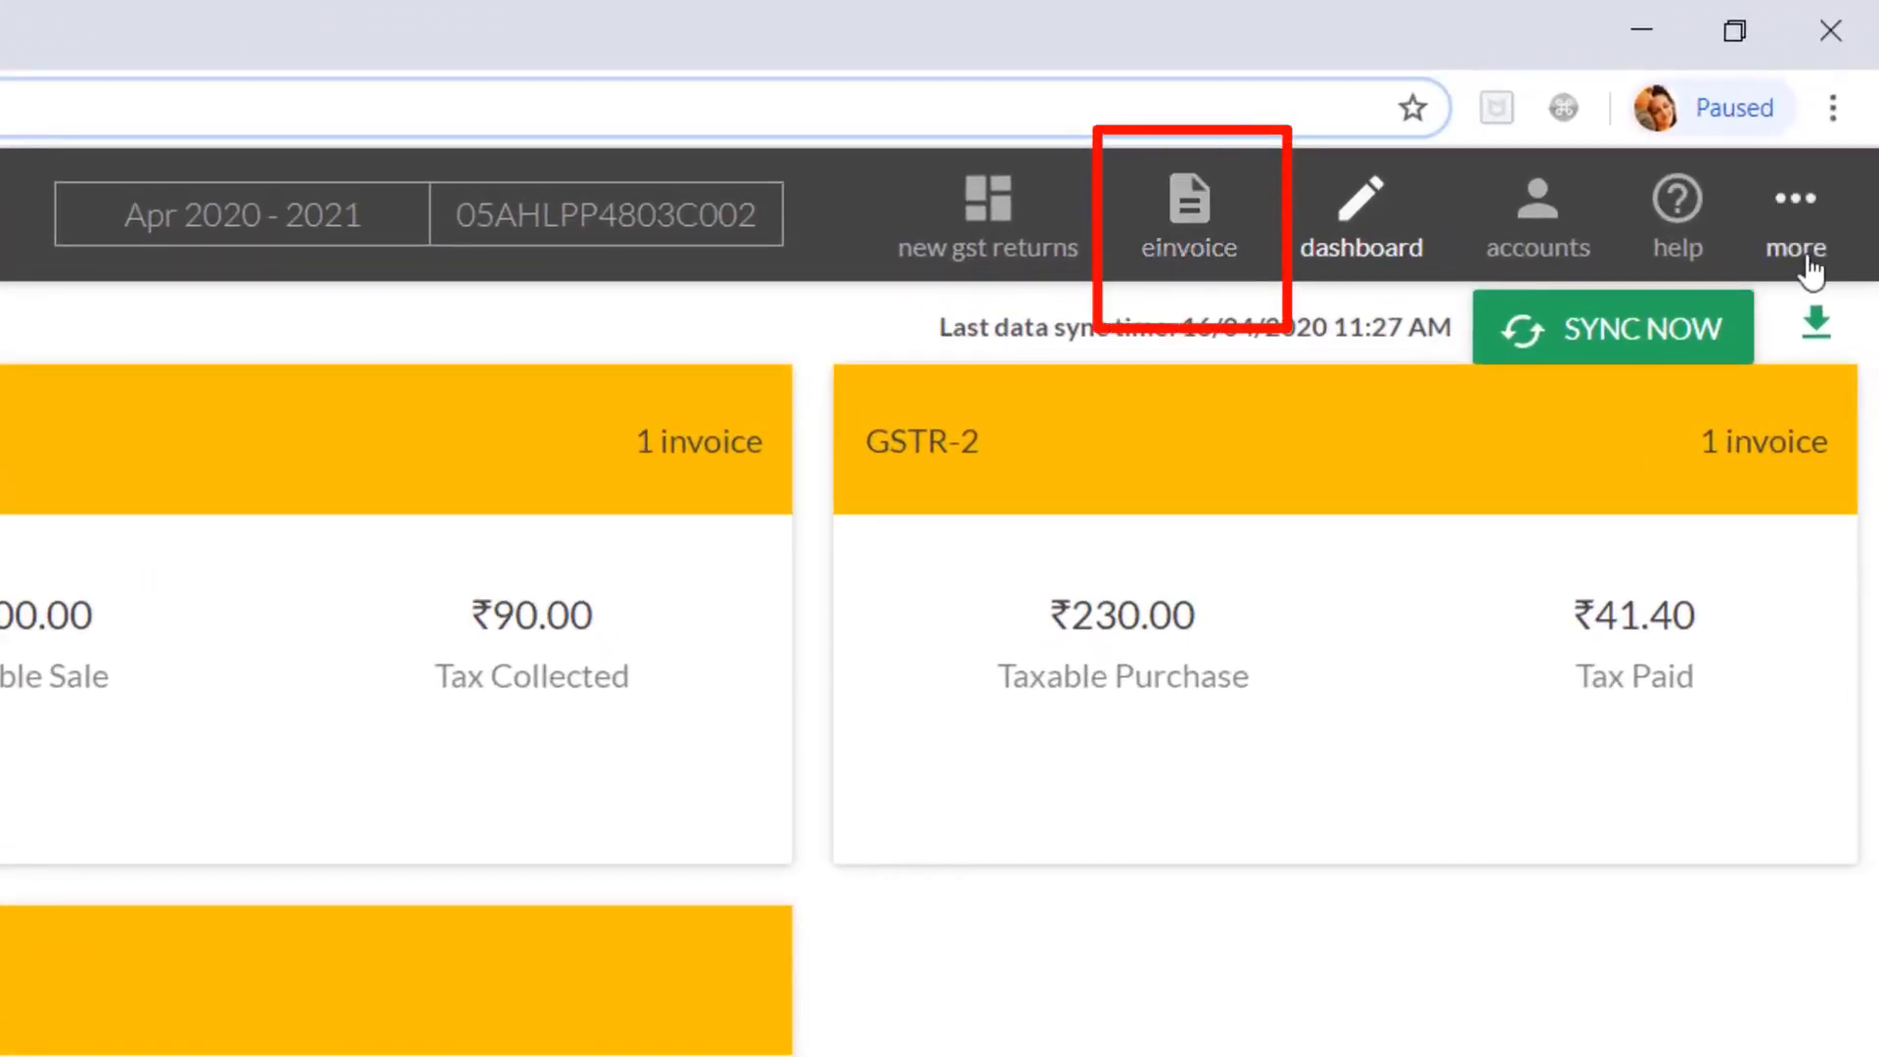
{"action": "left_click", "coordinate": [1796, 205]}
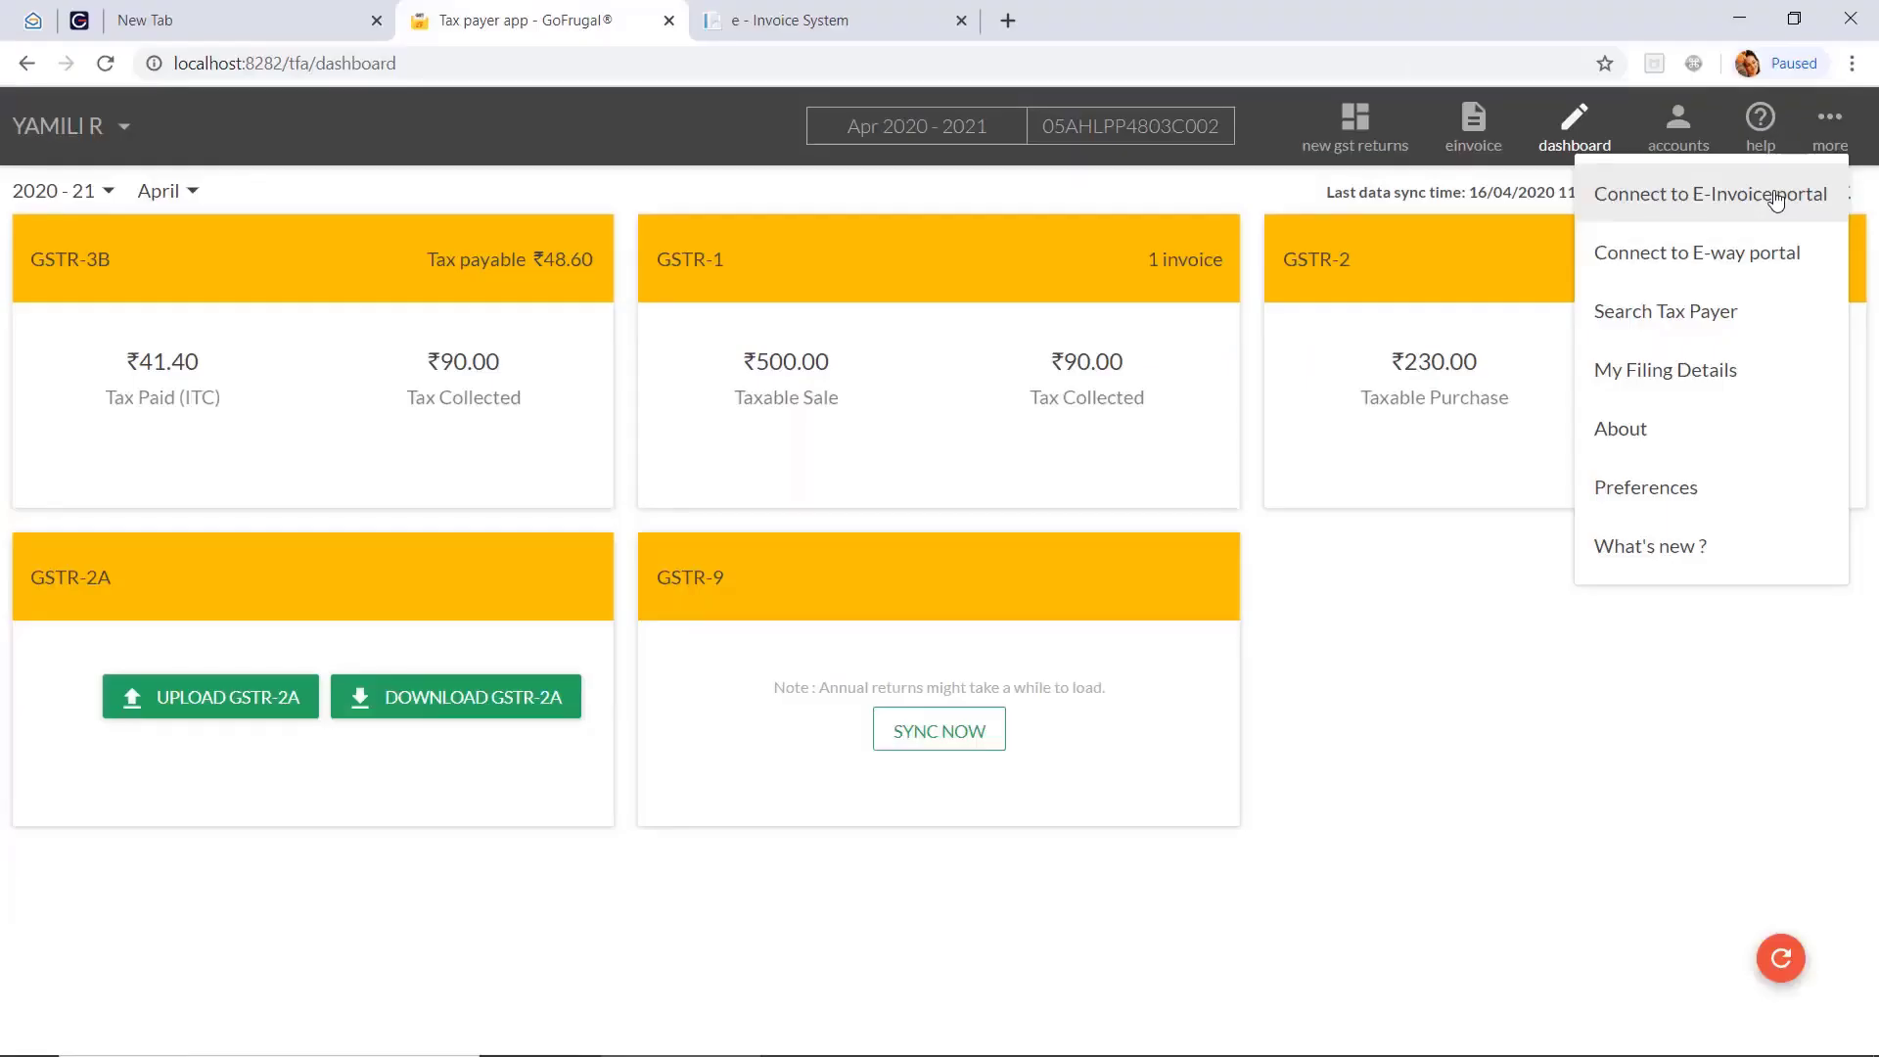
{"action": "left_click", "coordinate": [1710, 192]}
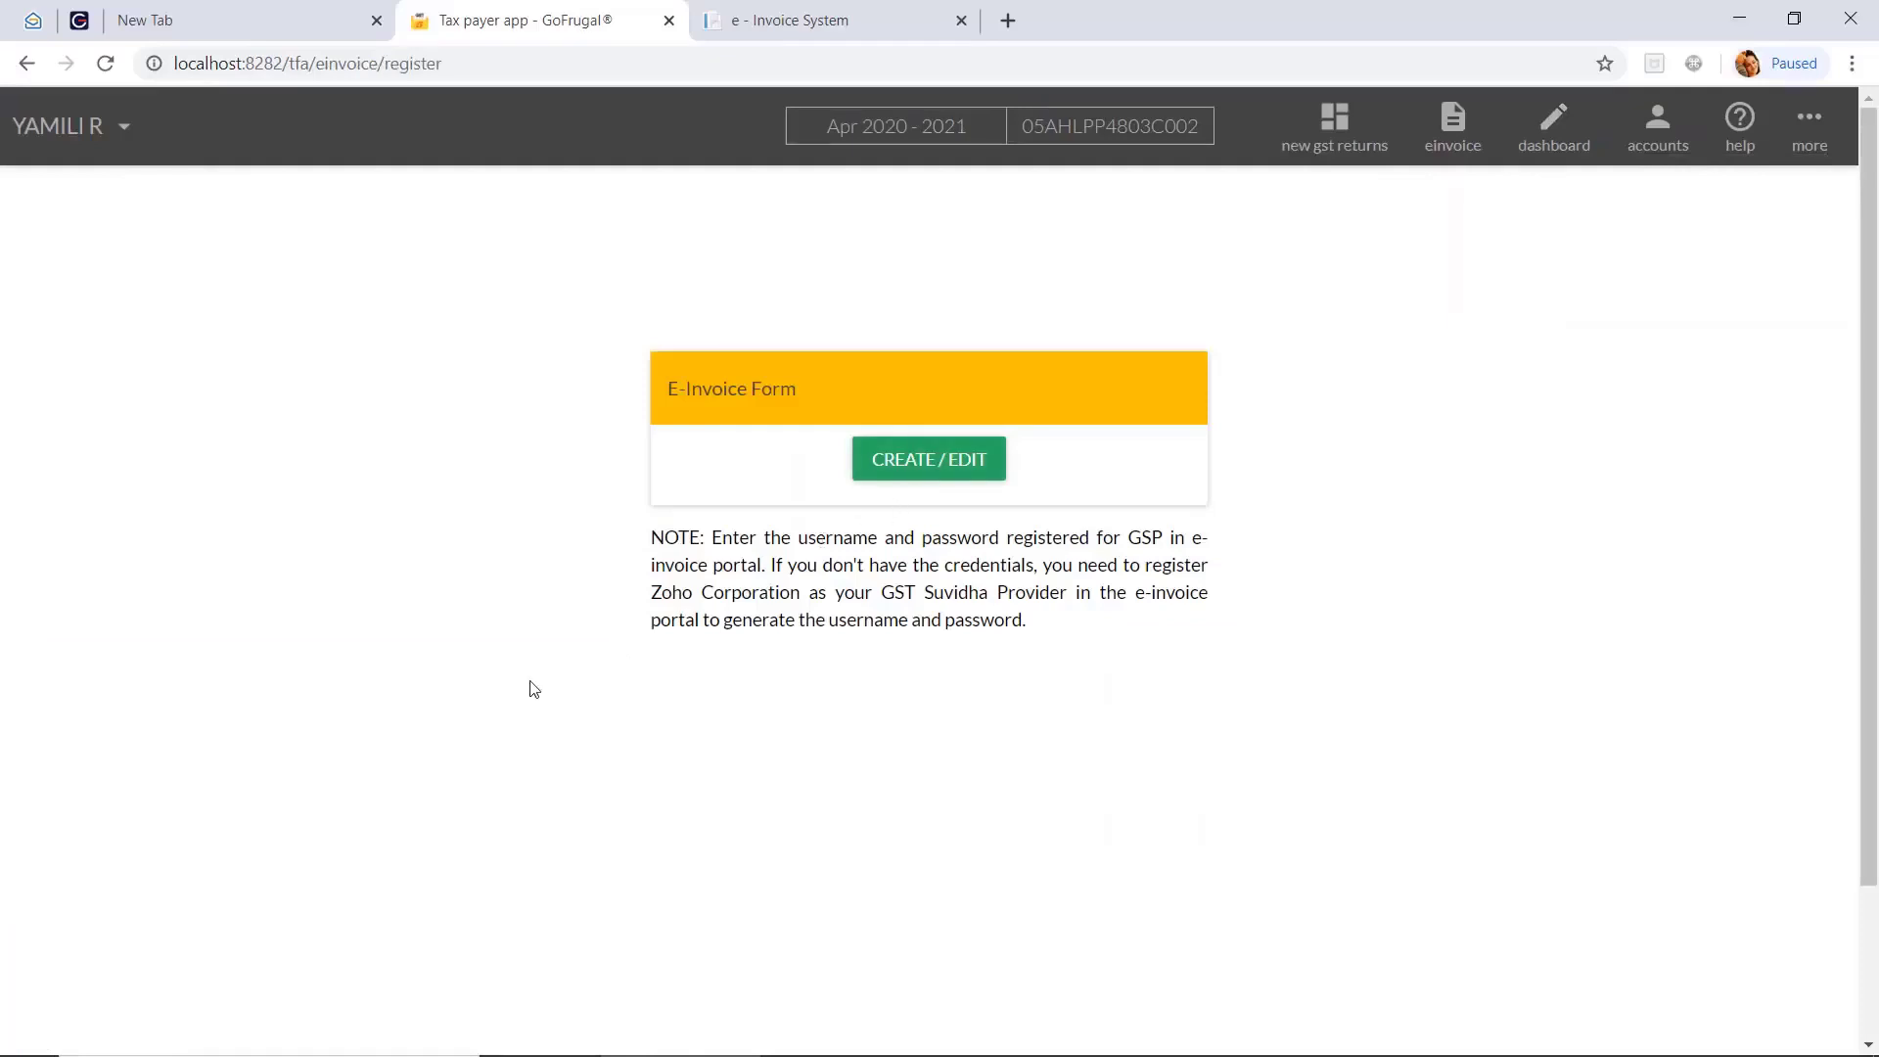
{"action": "mouse_move", "coordinate": [963, 466]}
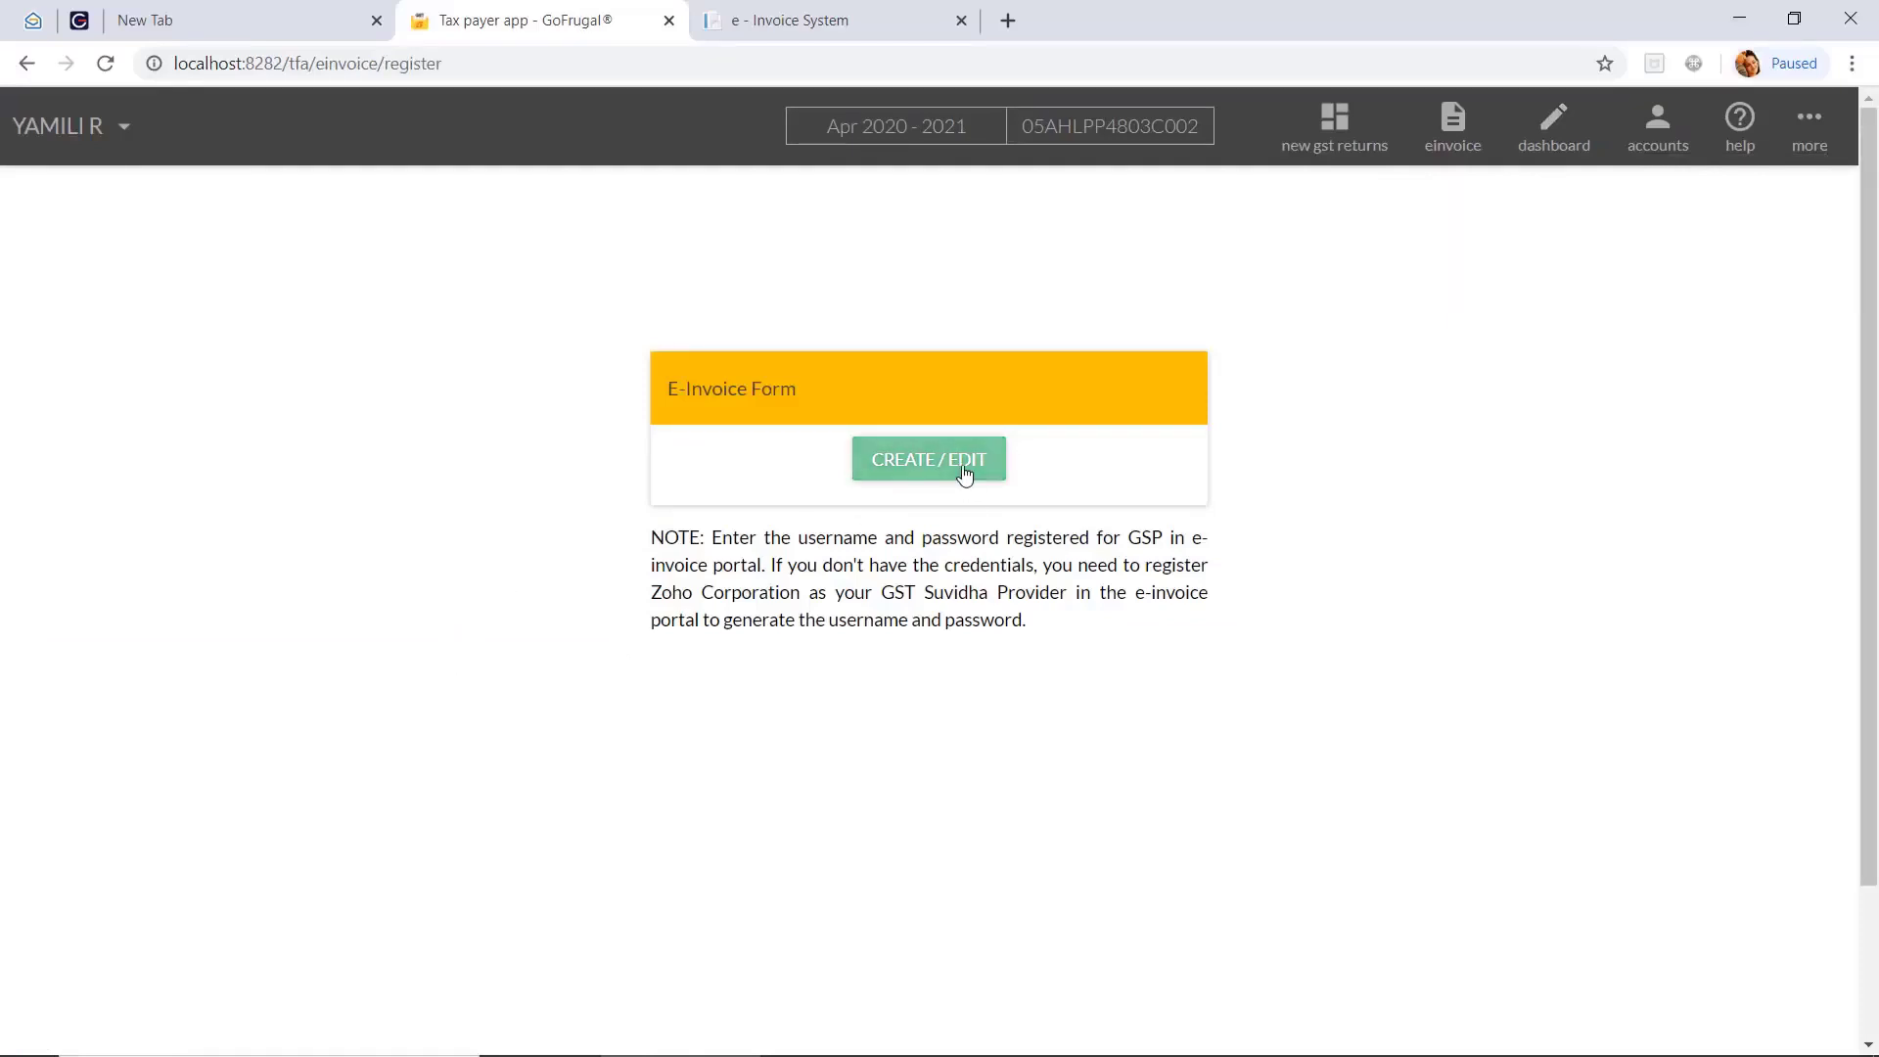
{"action": "left_click", "coordinate": [927, 458]}
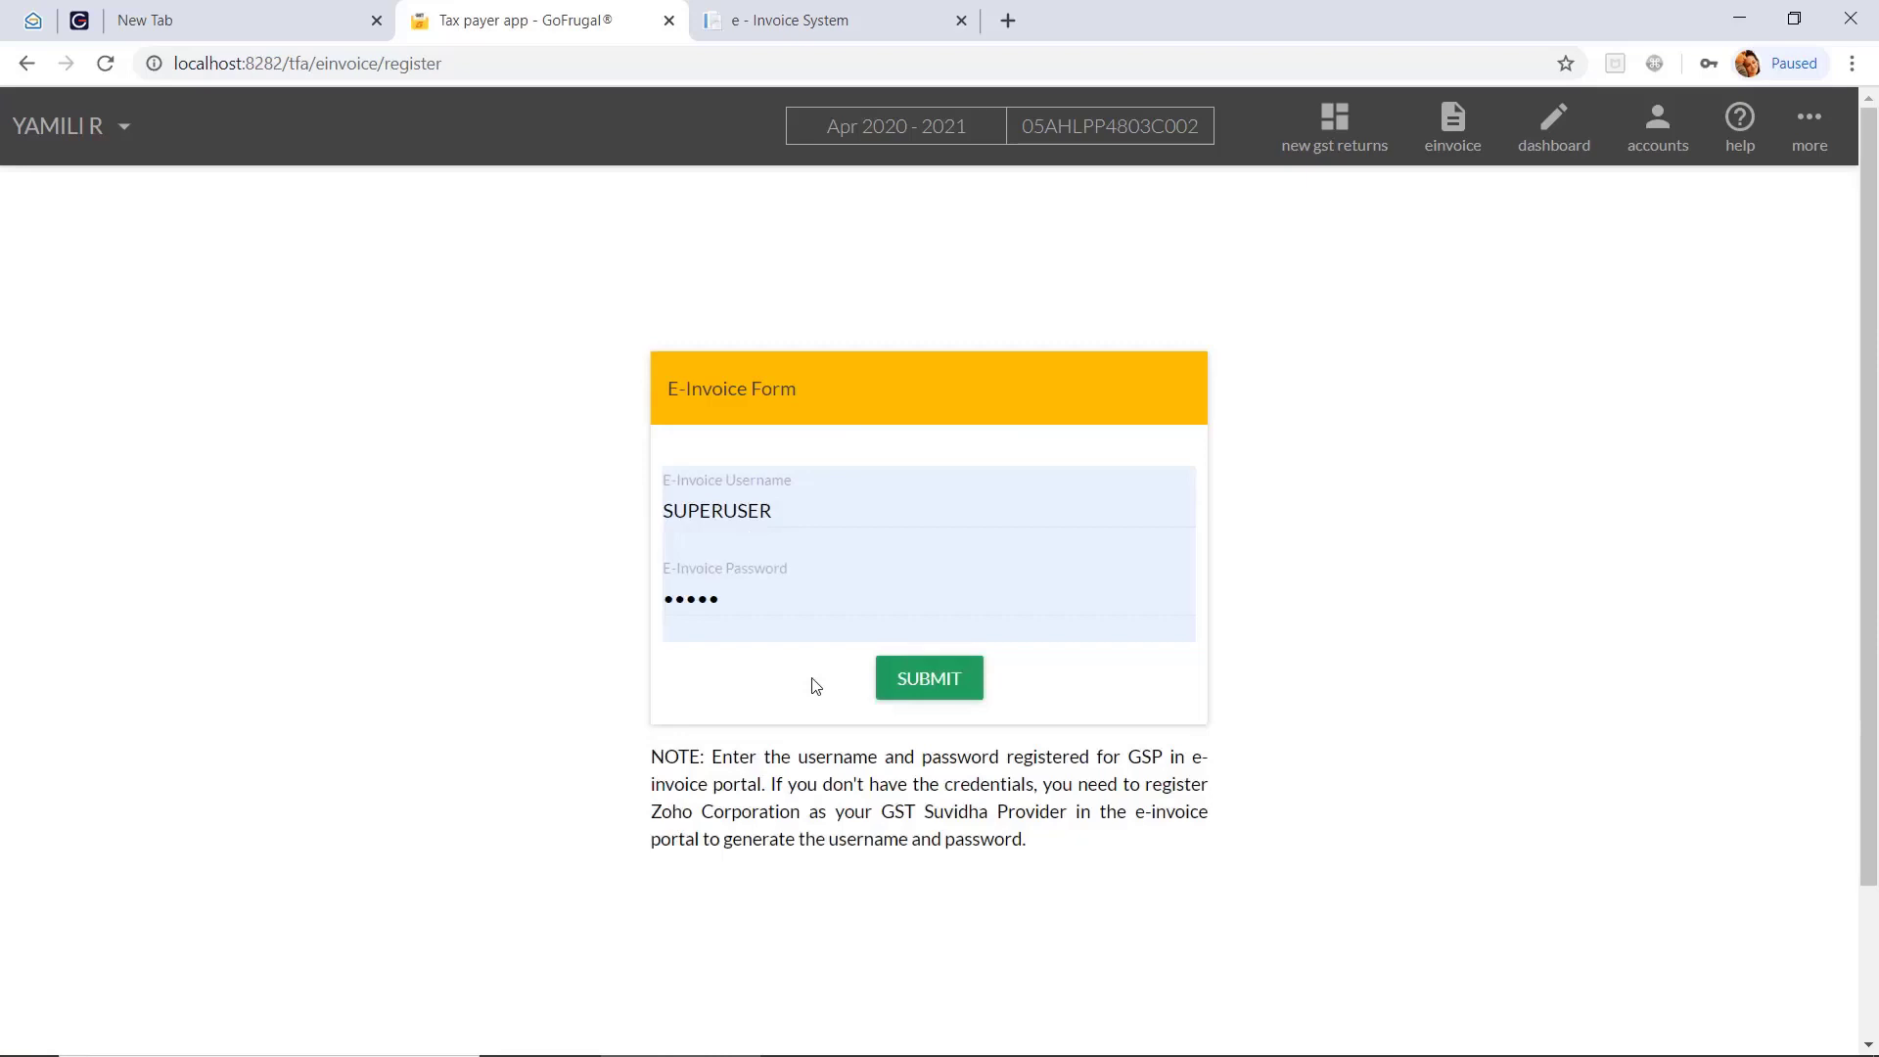
{"action": "mouse_move", "coordinate": [777, 692]}
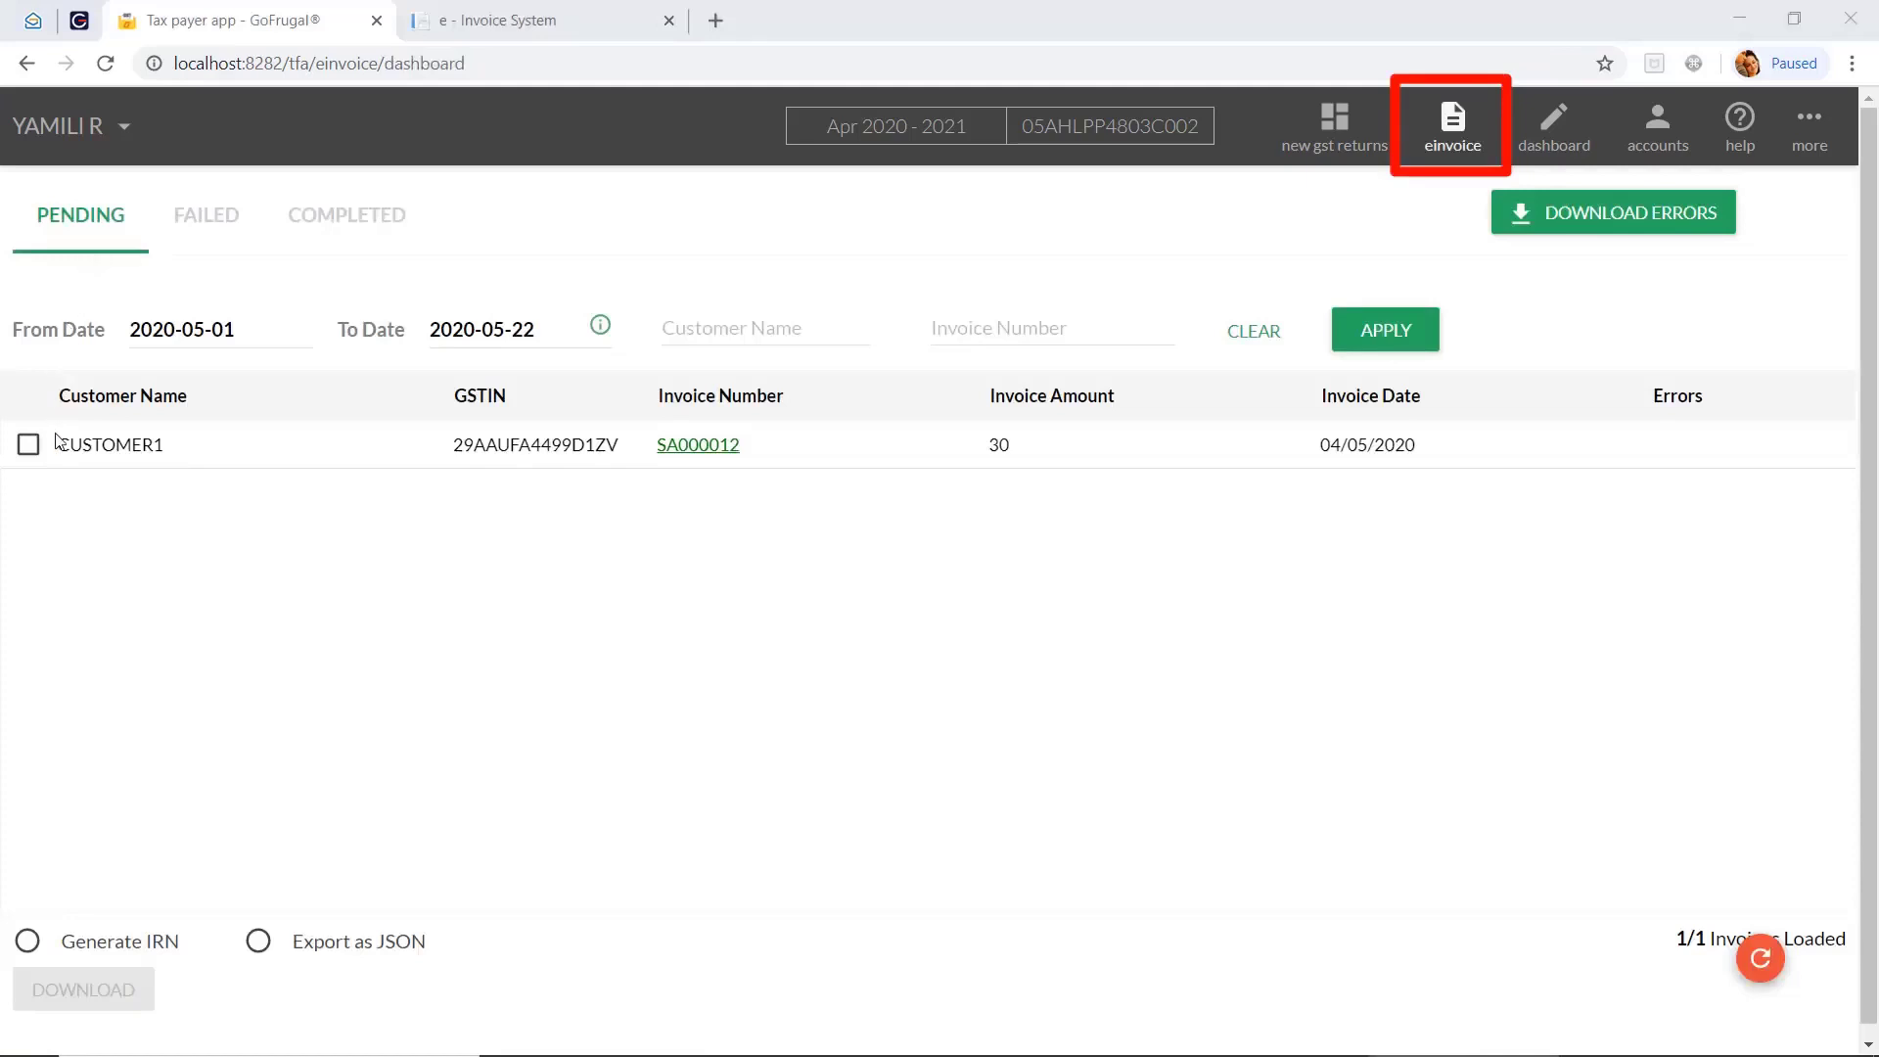
- Generate an IRN for invoice SA000012 (CUSTOMER1), push it to IRP and view it under Completed
{"action": "left_click", "coordinate": [27, 444]}
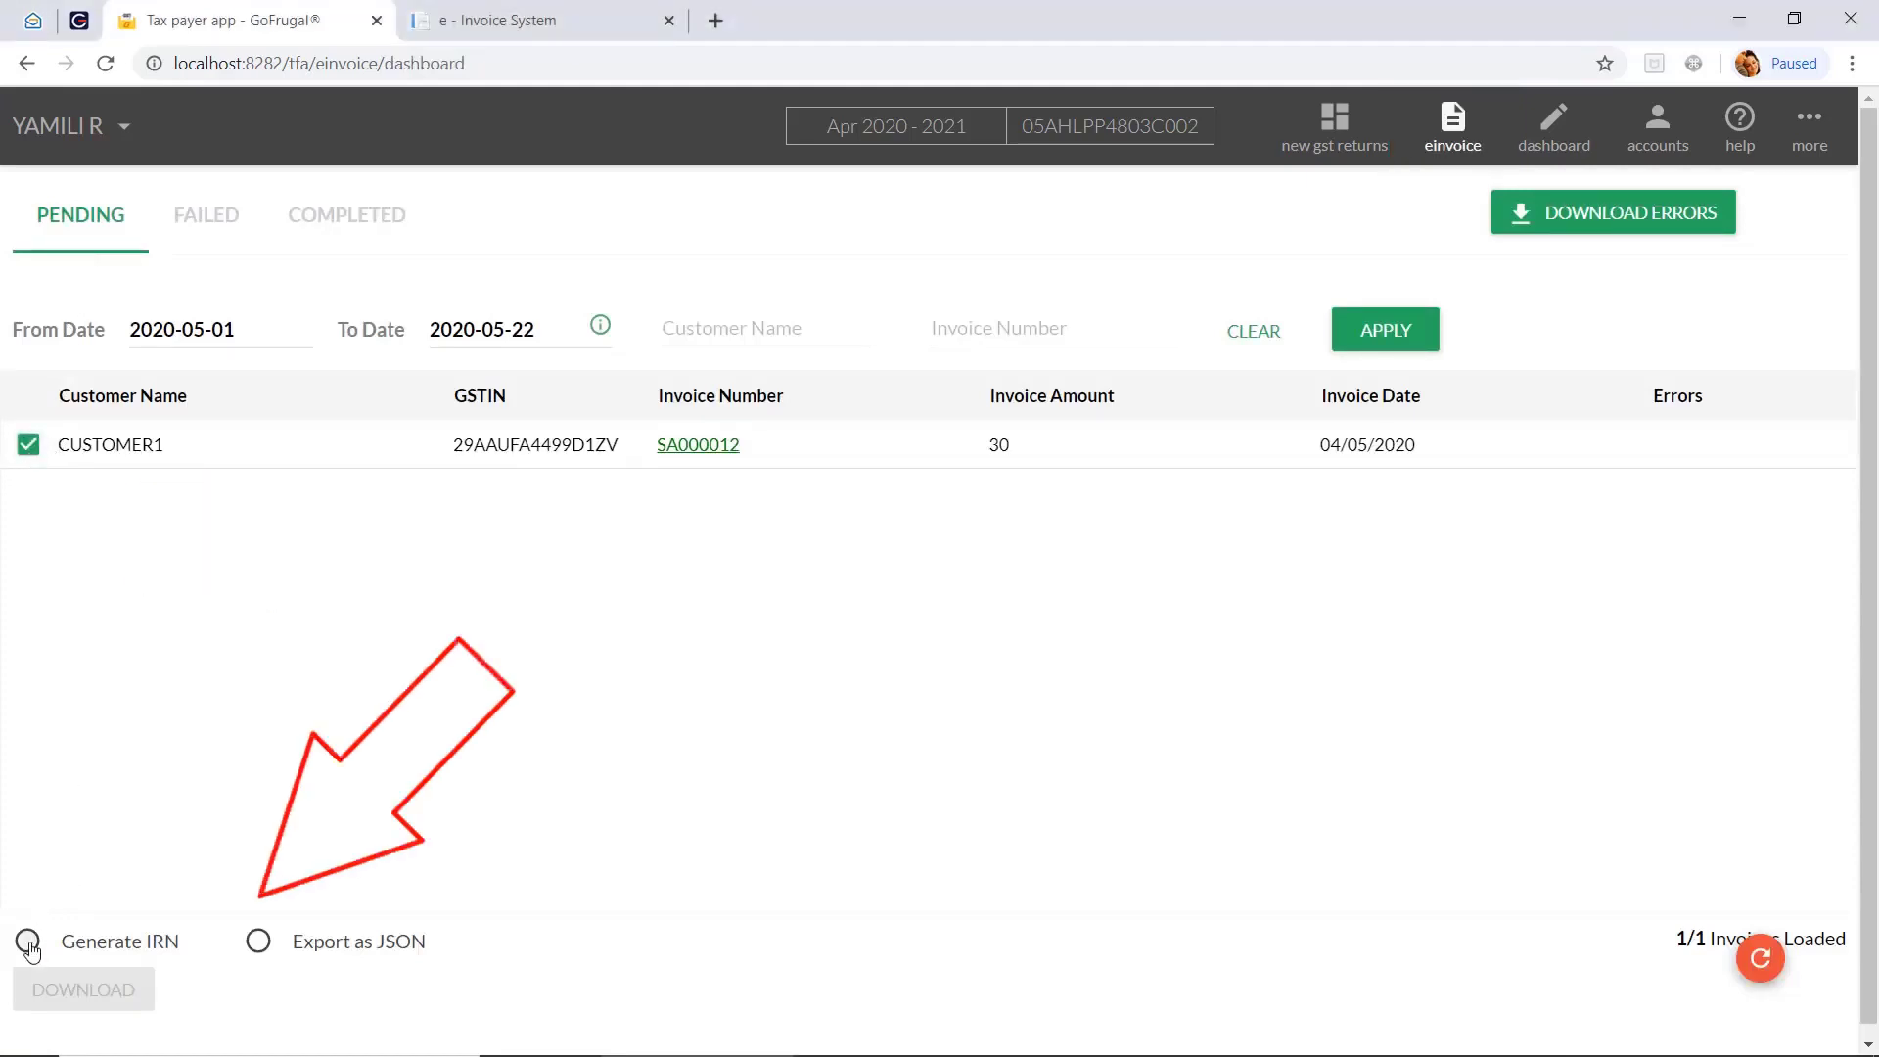
{"action": "left_click", "coordinate": [27, 940]}
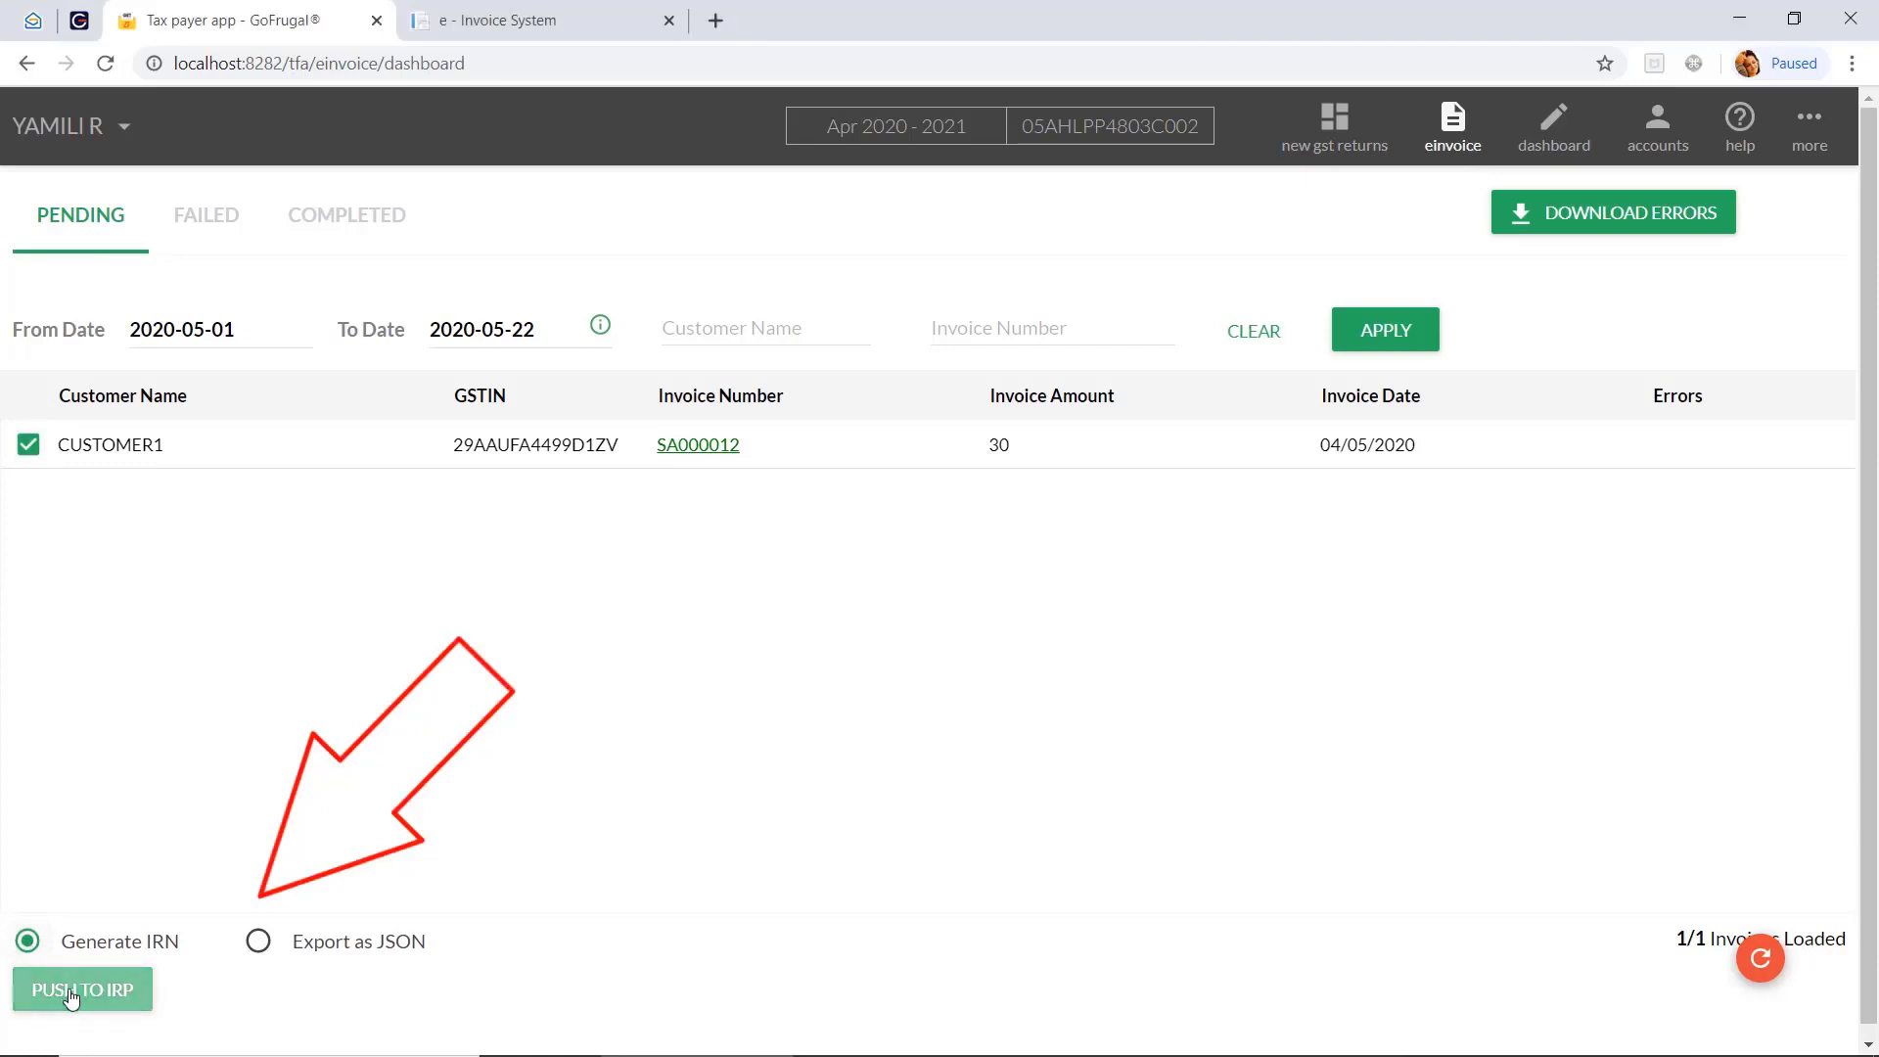
{"action": "left_click", "coordinate": [82, 990]}
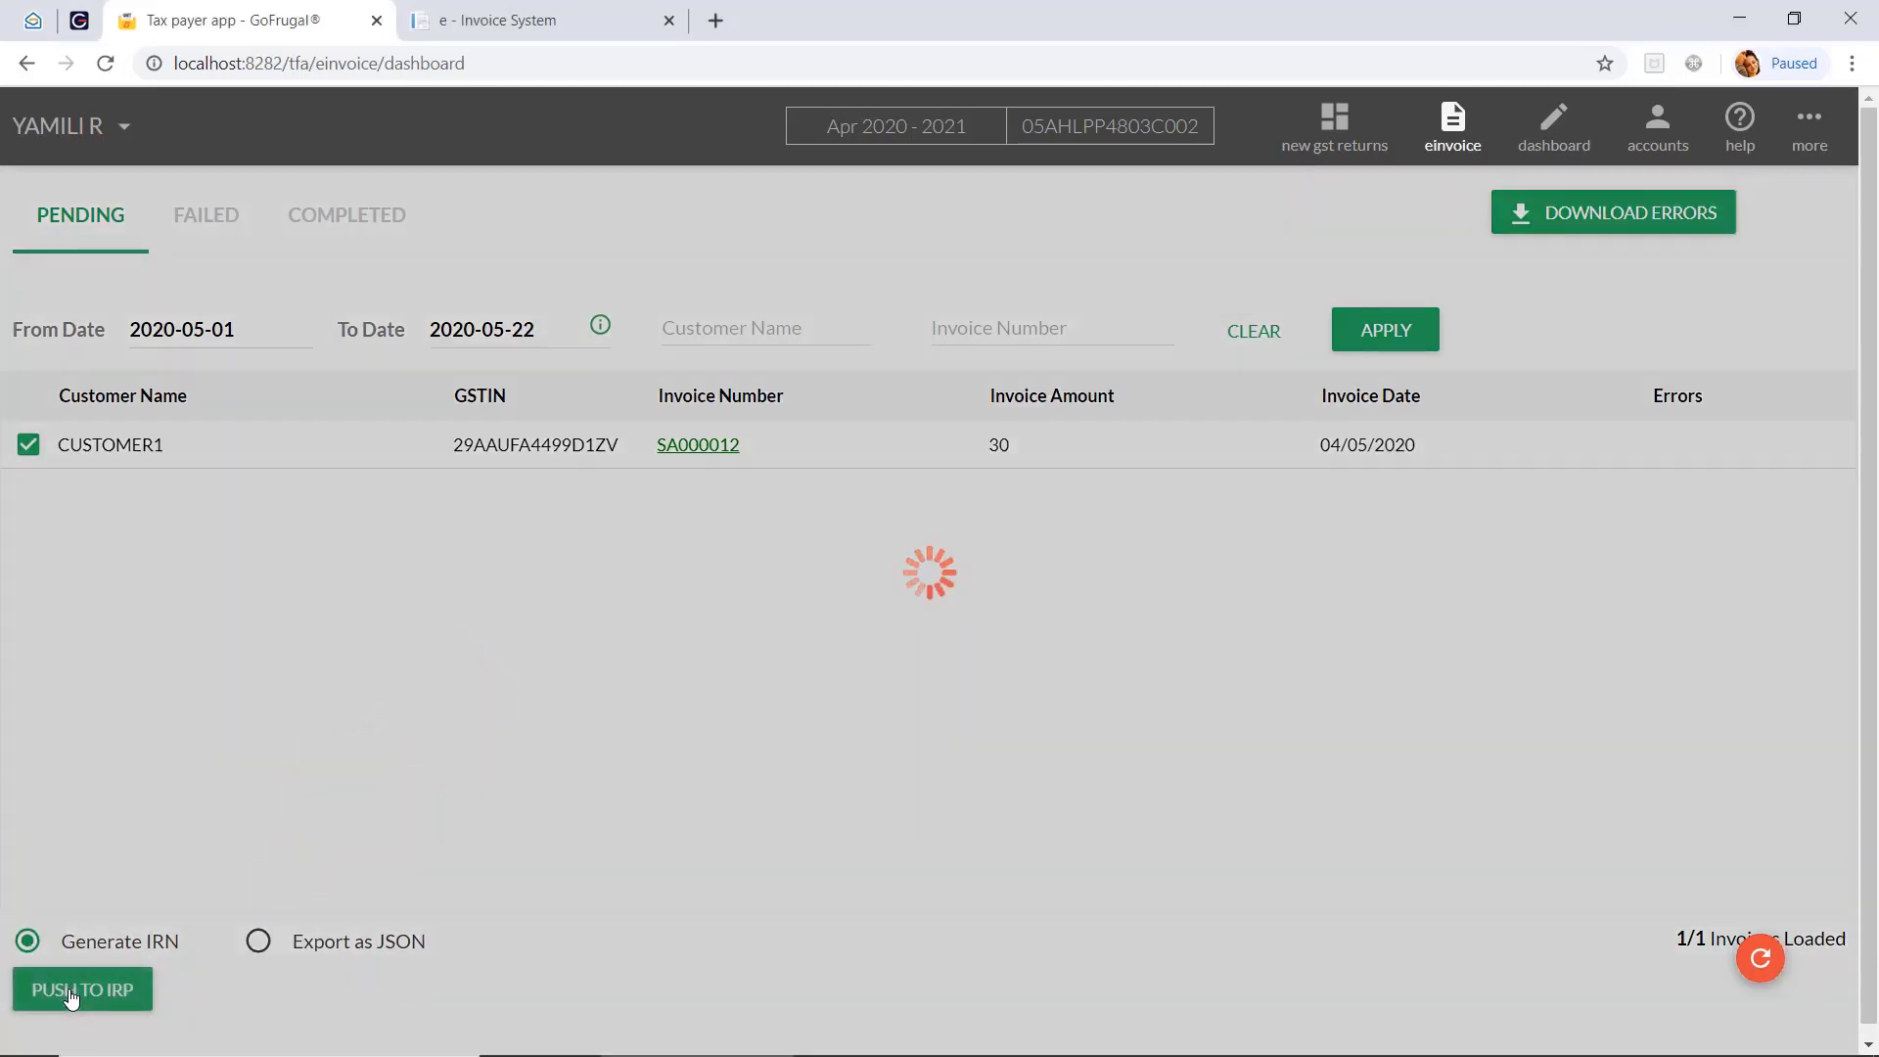
{"action": "left_click", "coordinate": [82, 989]}
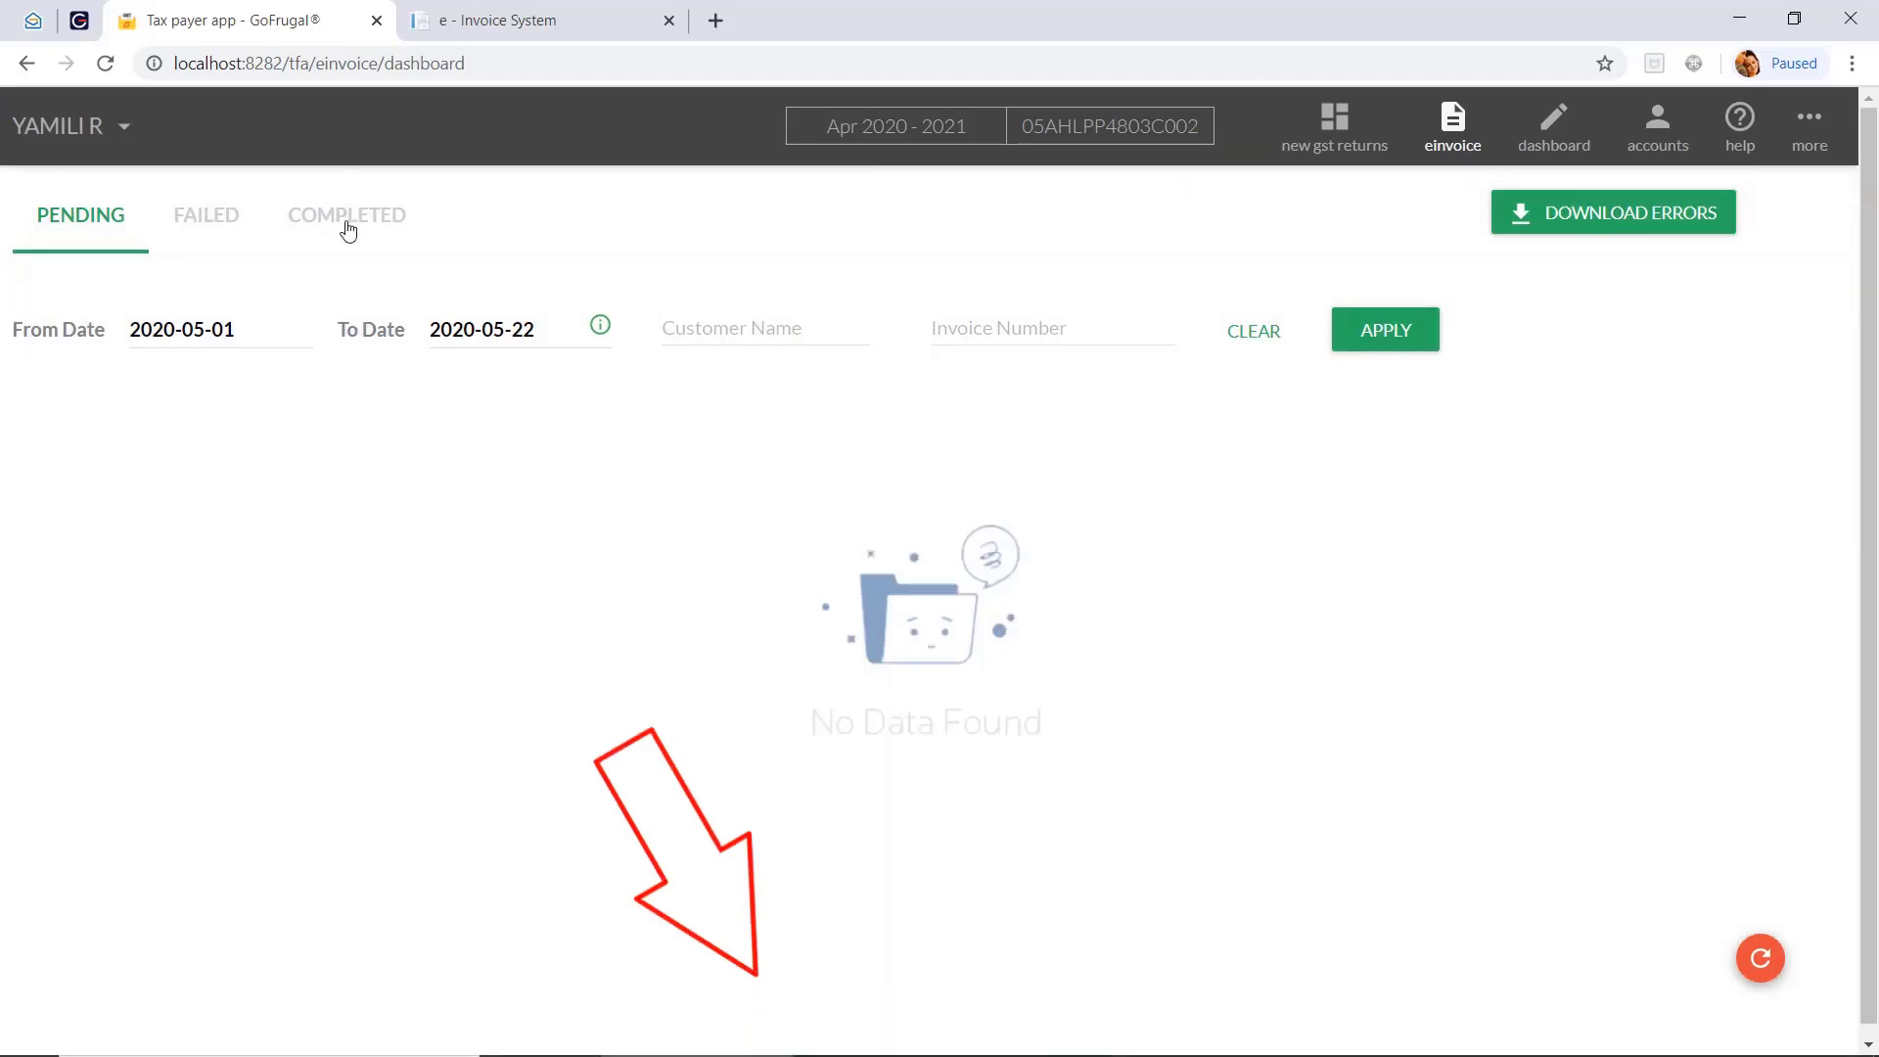
{"action": "left_click", "coordinate": [347, 215]}
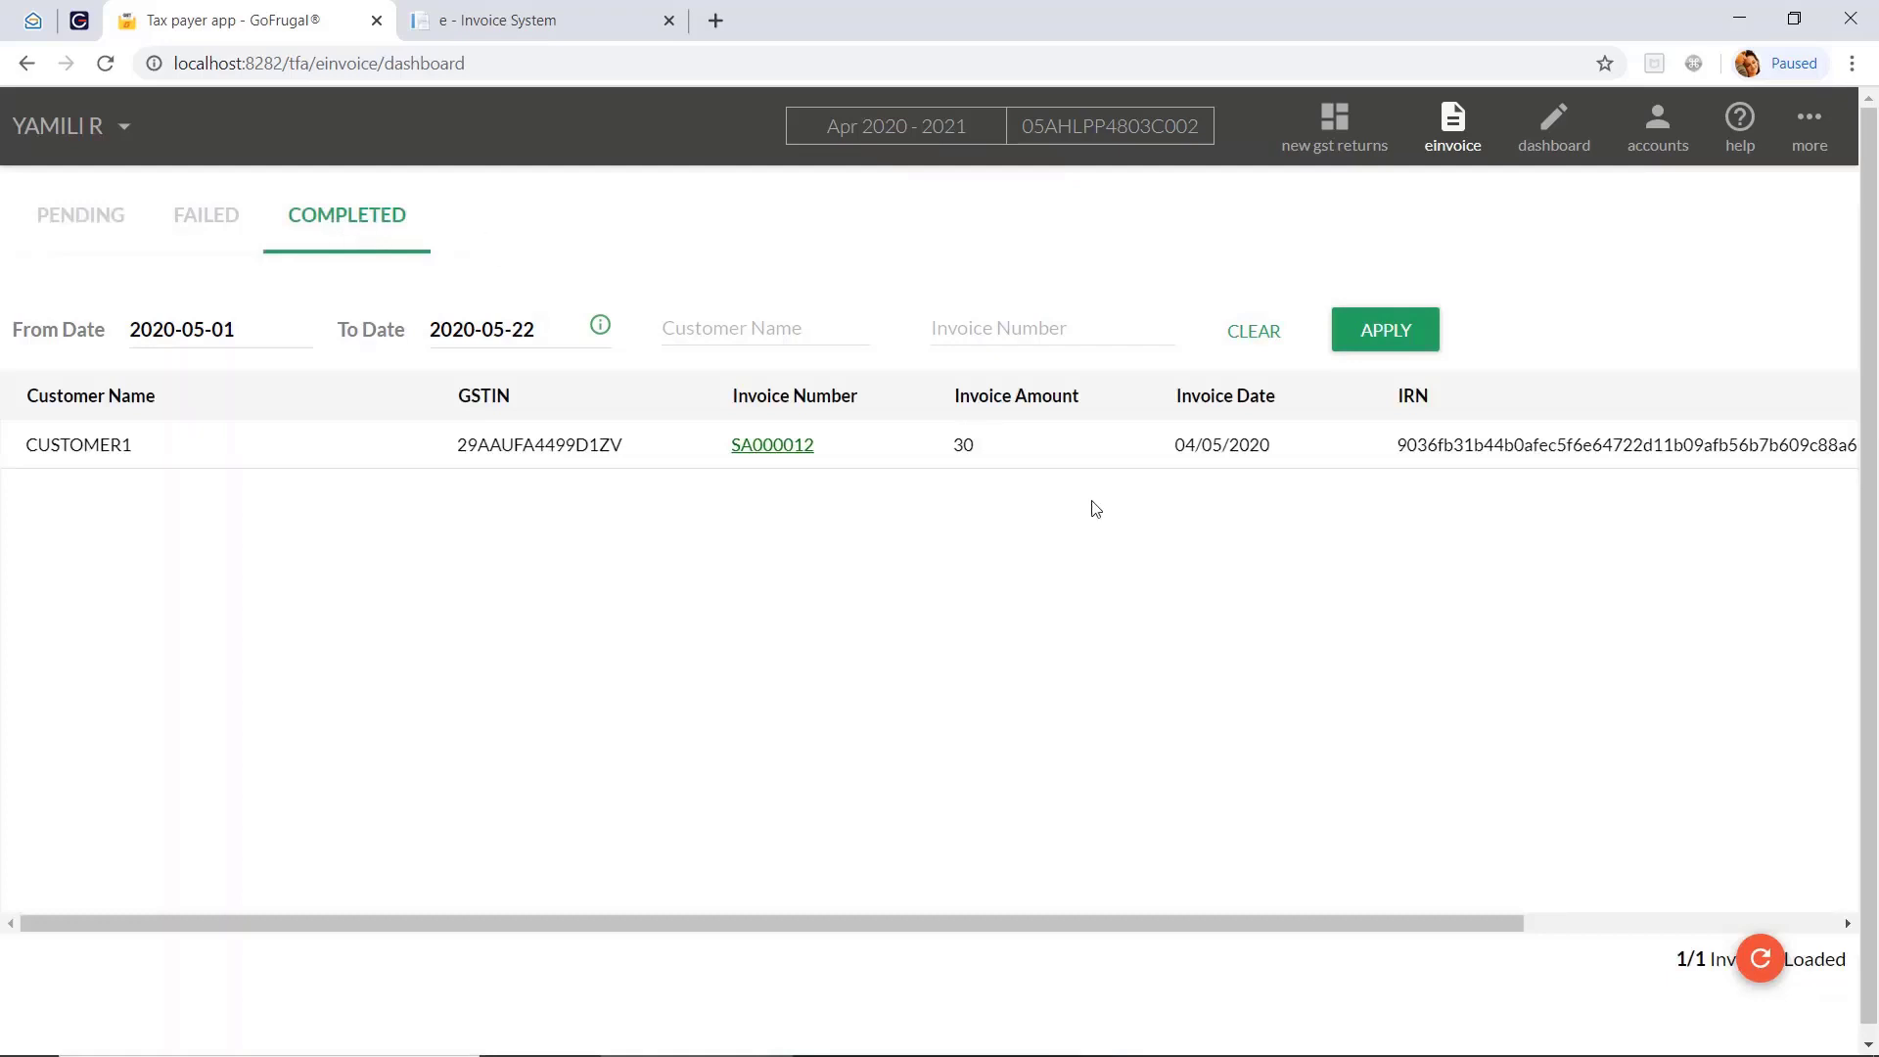
{"action": "mouse_move", "coordinate": [1413, 458]}
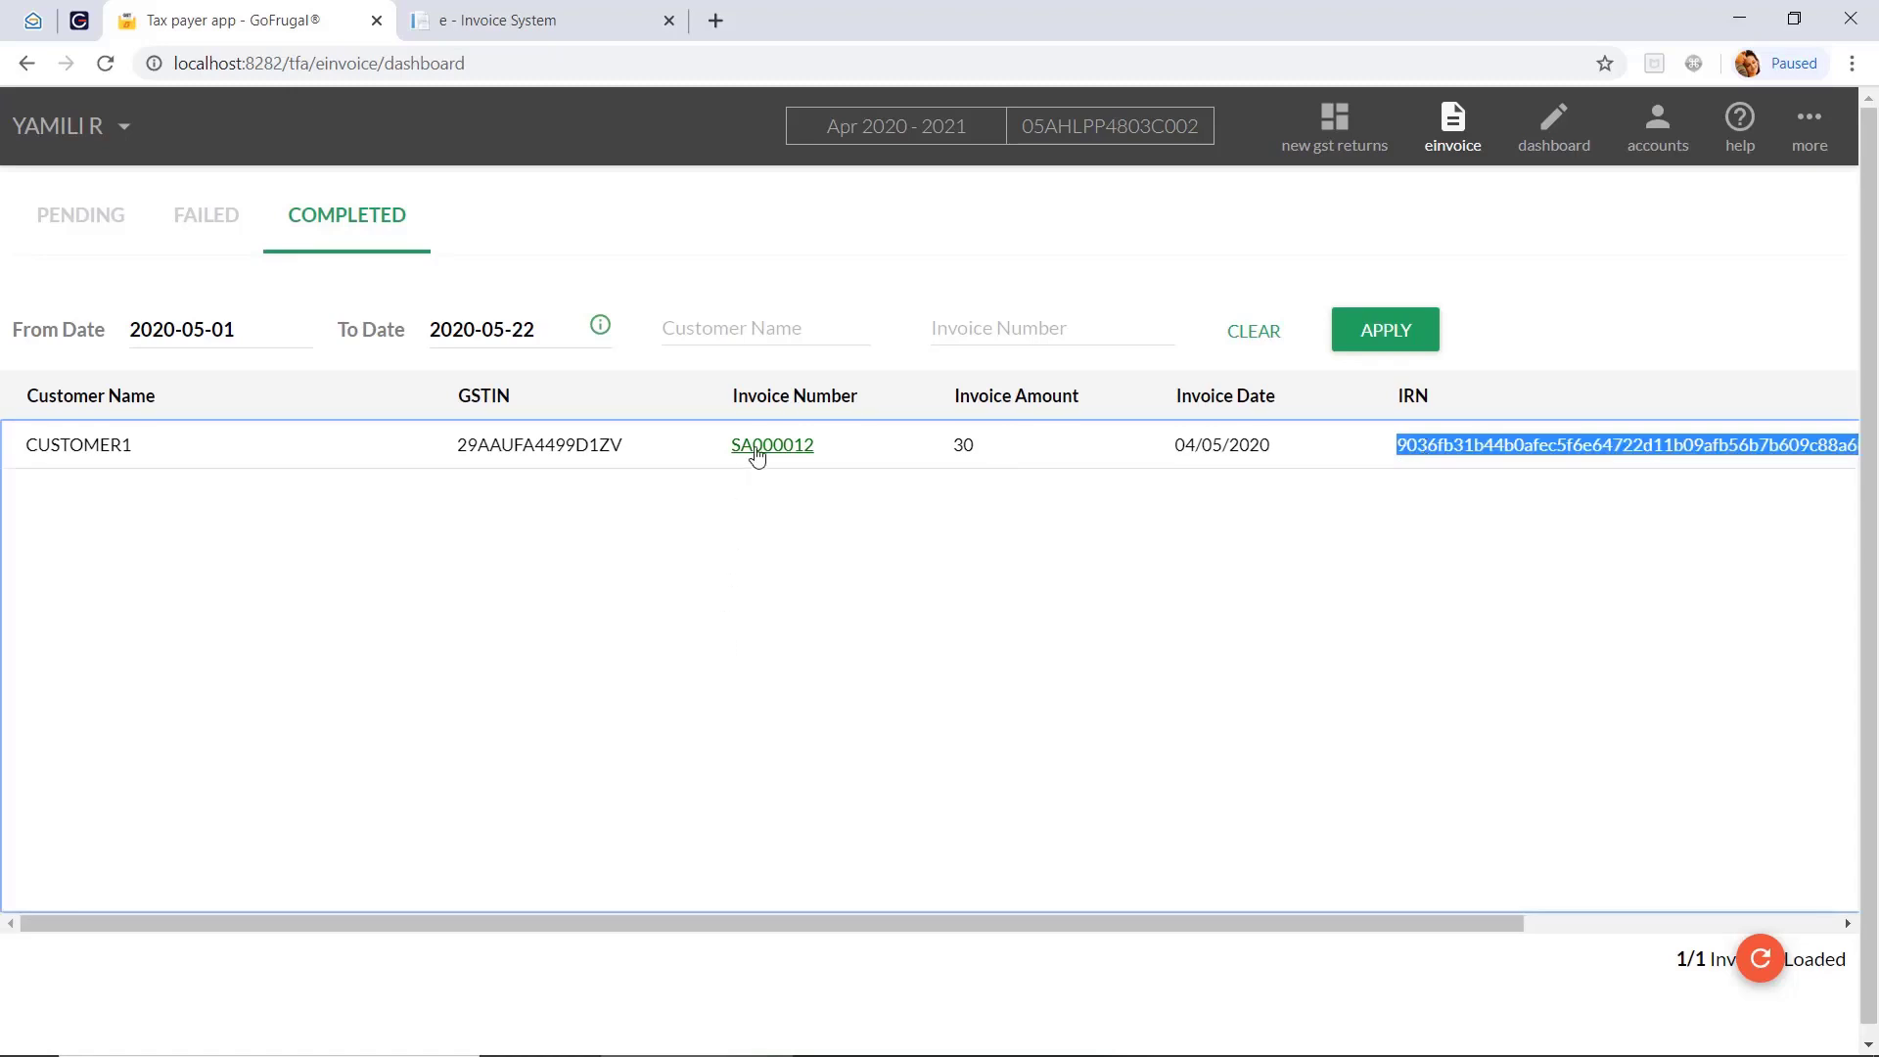
- View the line items of invoice SA000012, then close the details
{"action": "left_click", "coordinate": [771, 444]}
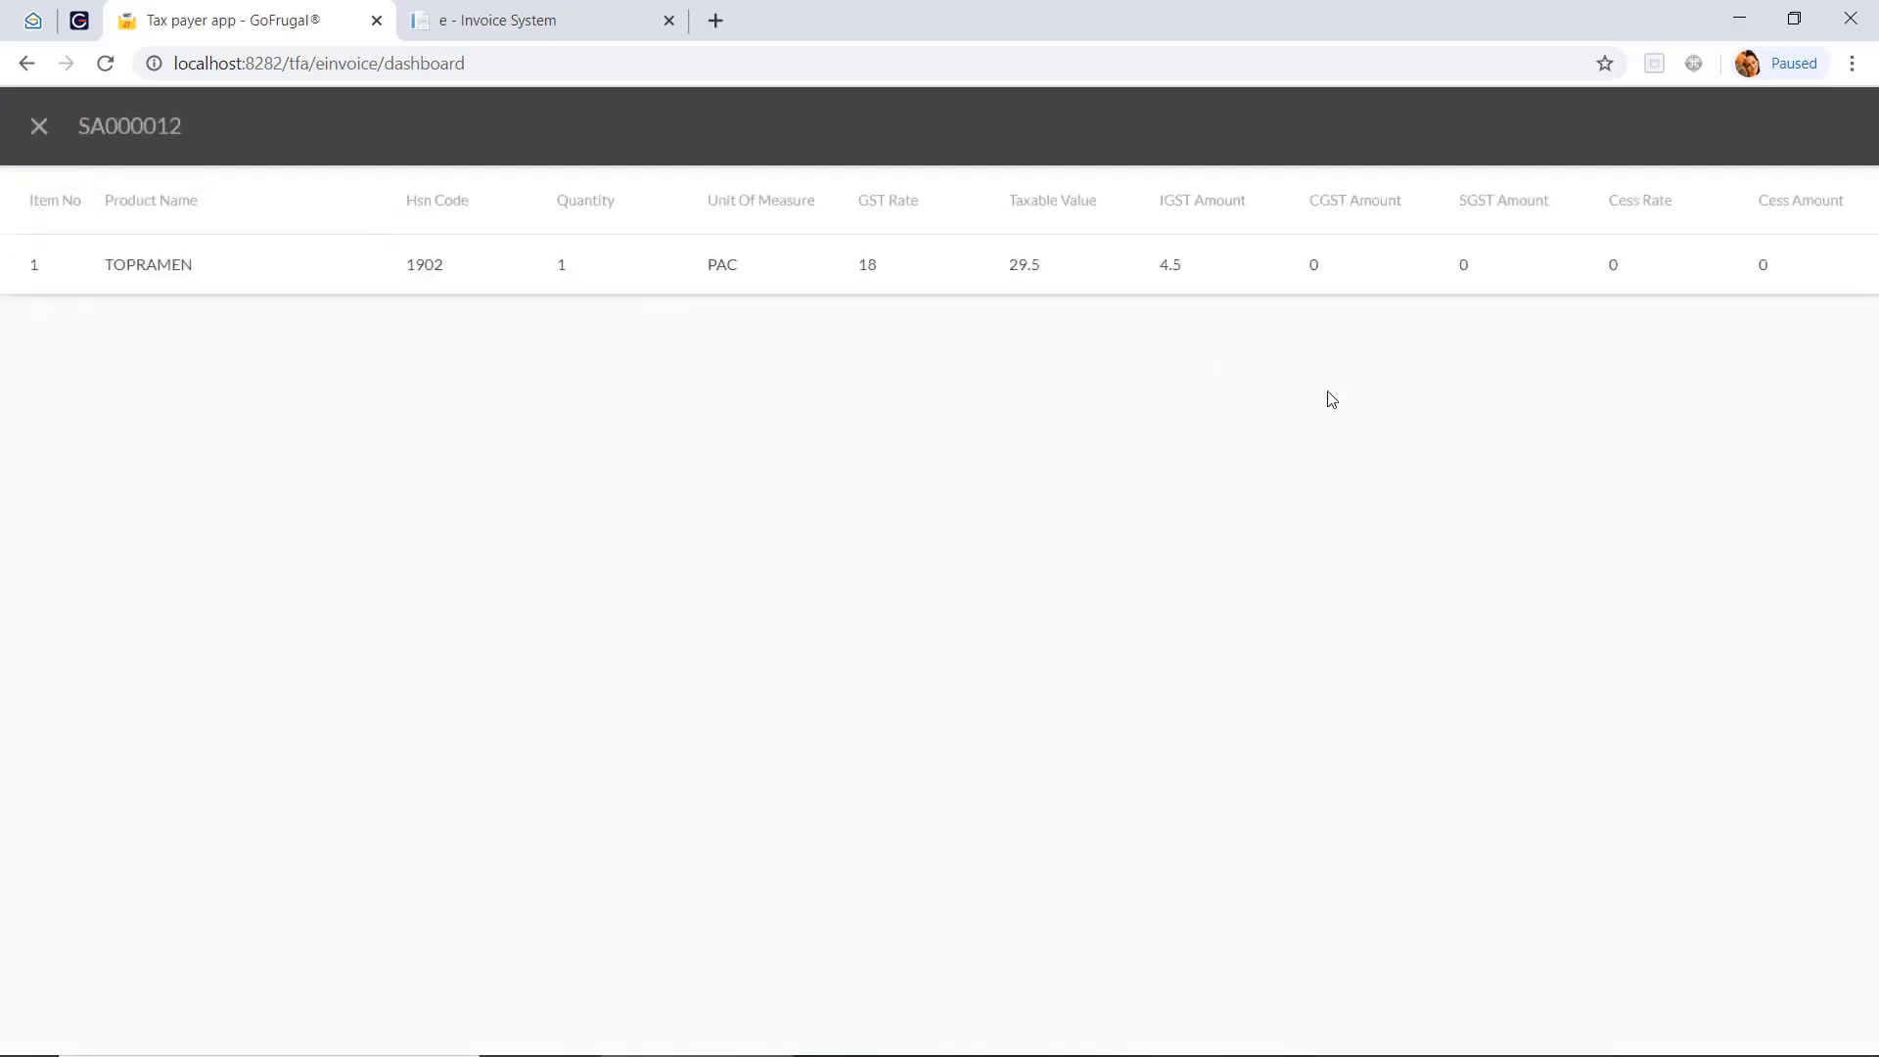
{"action": "mouse_move", "coordinate": [4, 153]}
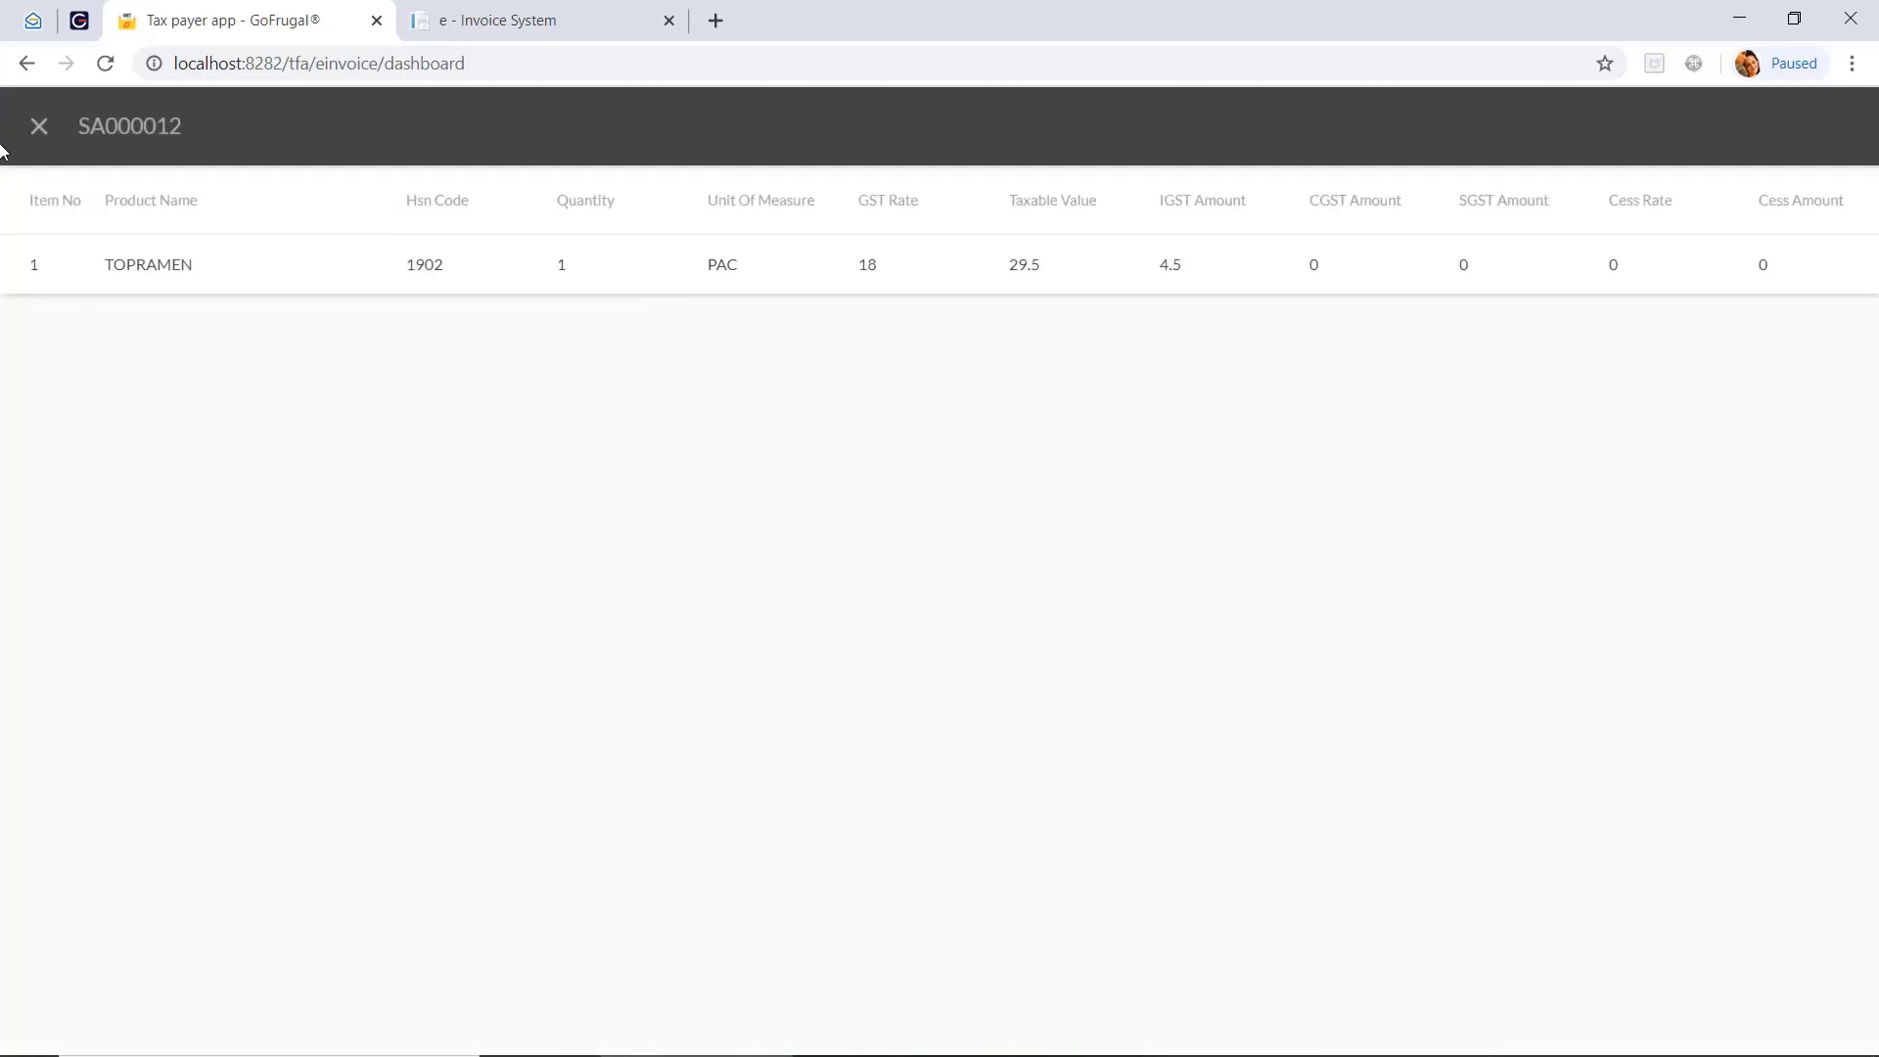
{"action": "left_click", "coordinate": [39, 125]}
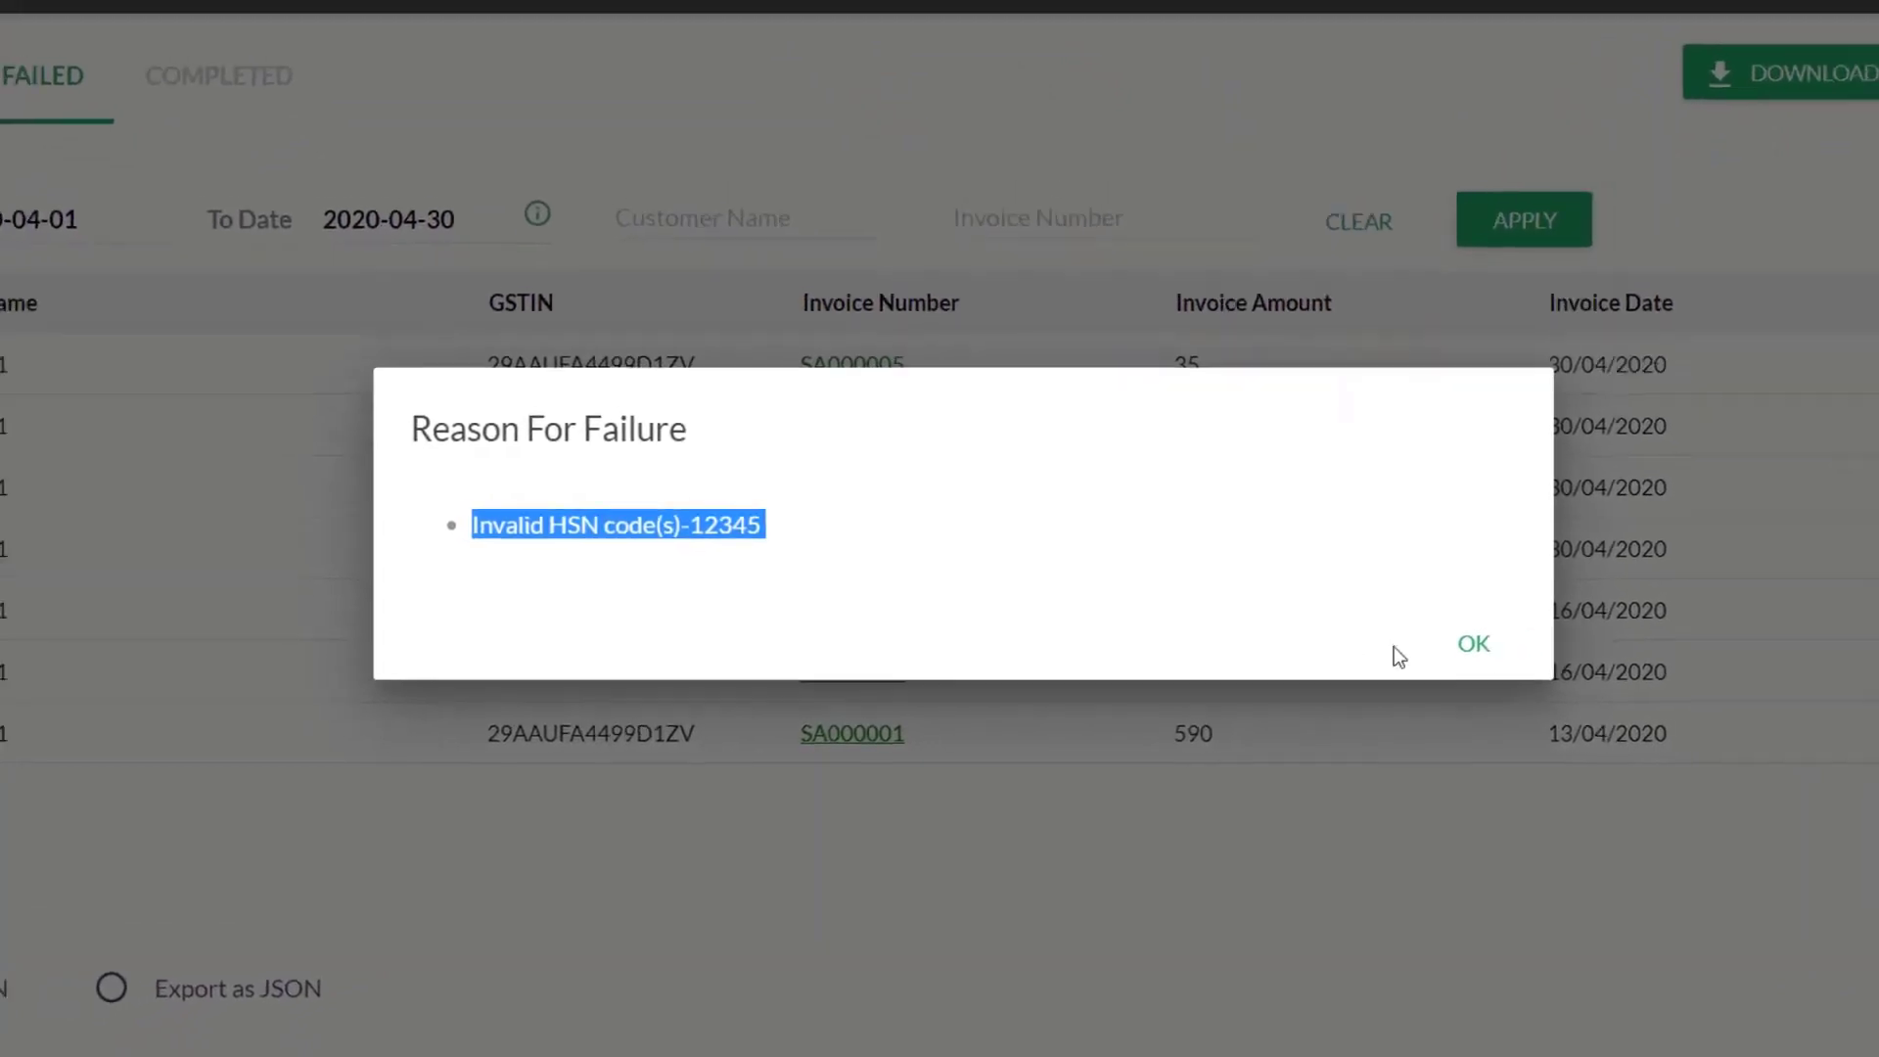
- Dismiss the failure reason, push invoice SA000008 to IRP for IRN generation and view pending invoices
{"action": "left_click", "coordinate": [1471, 644]}
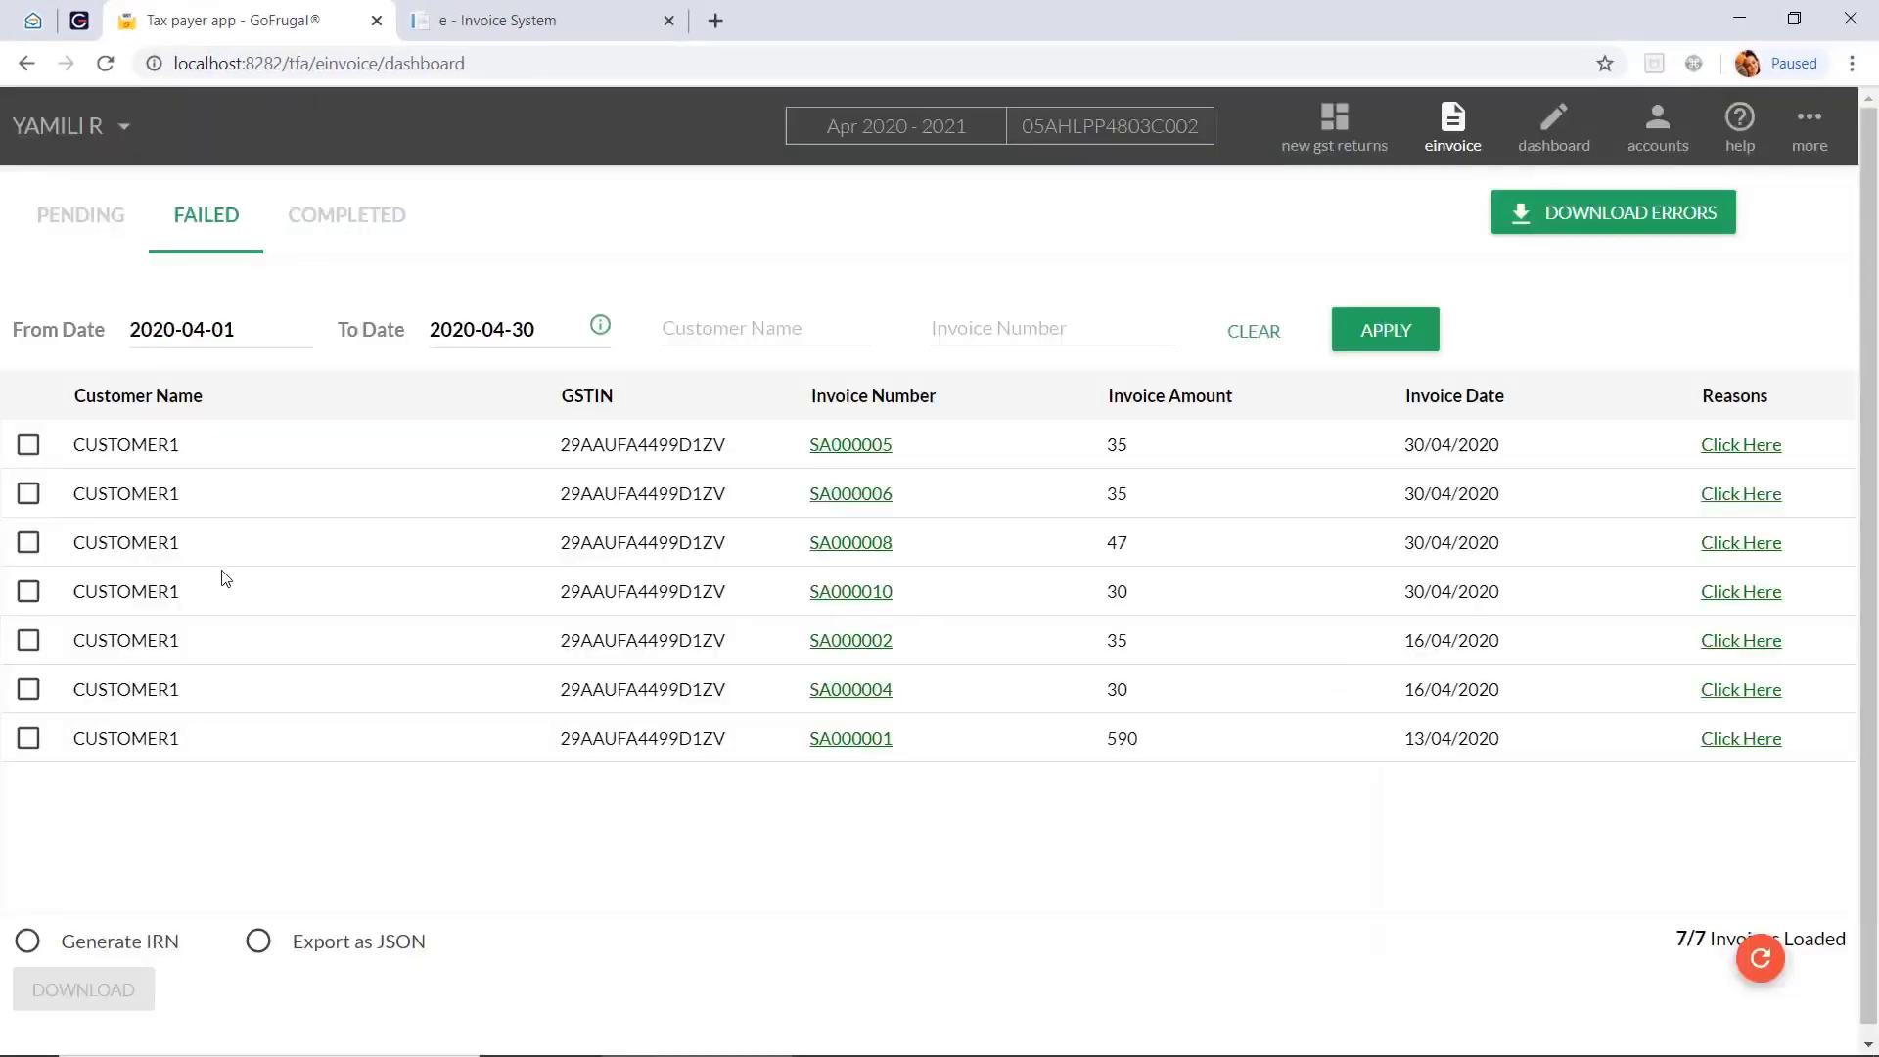
{"action": "left_click", "coordinate": [28, 542]}
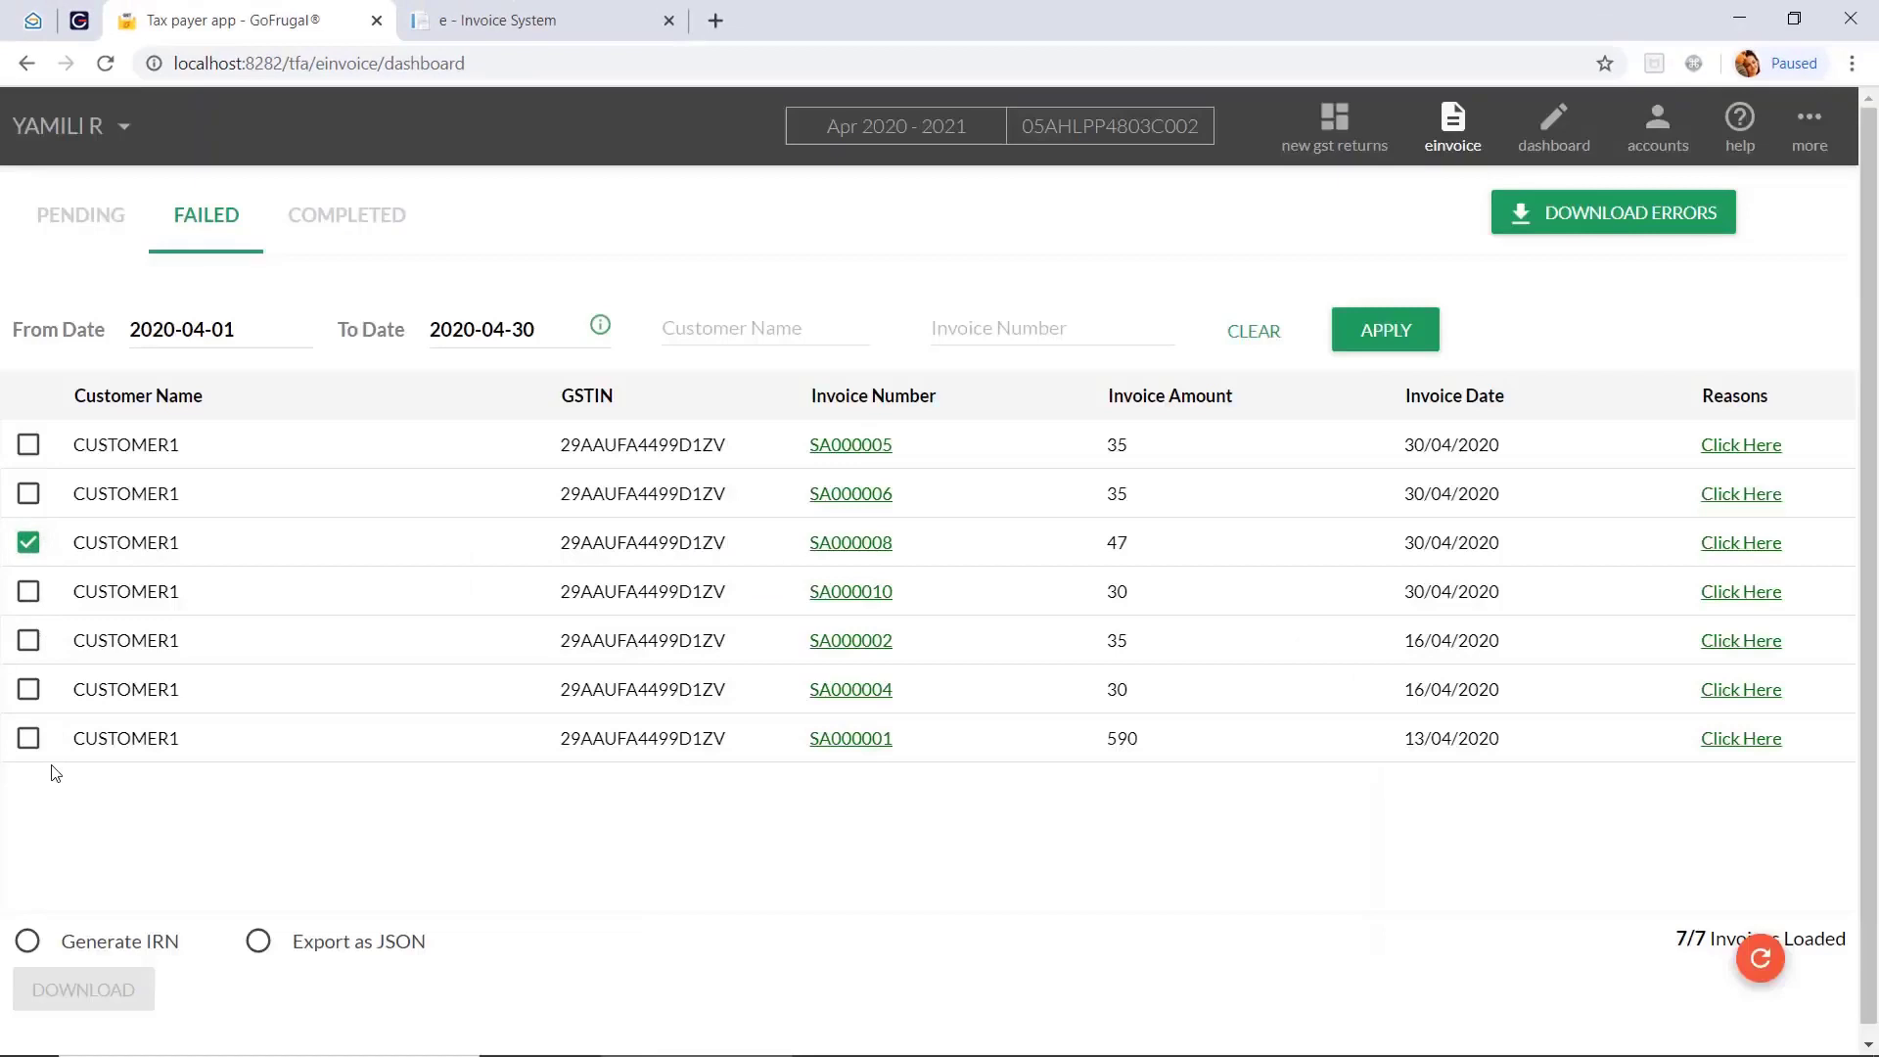
{"action": "left_click", "coordinate": [29, 941]}
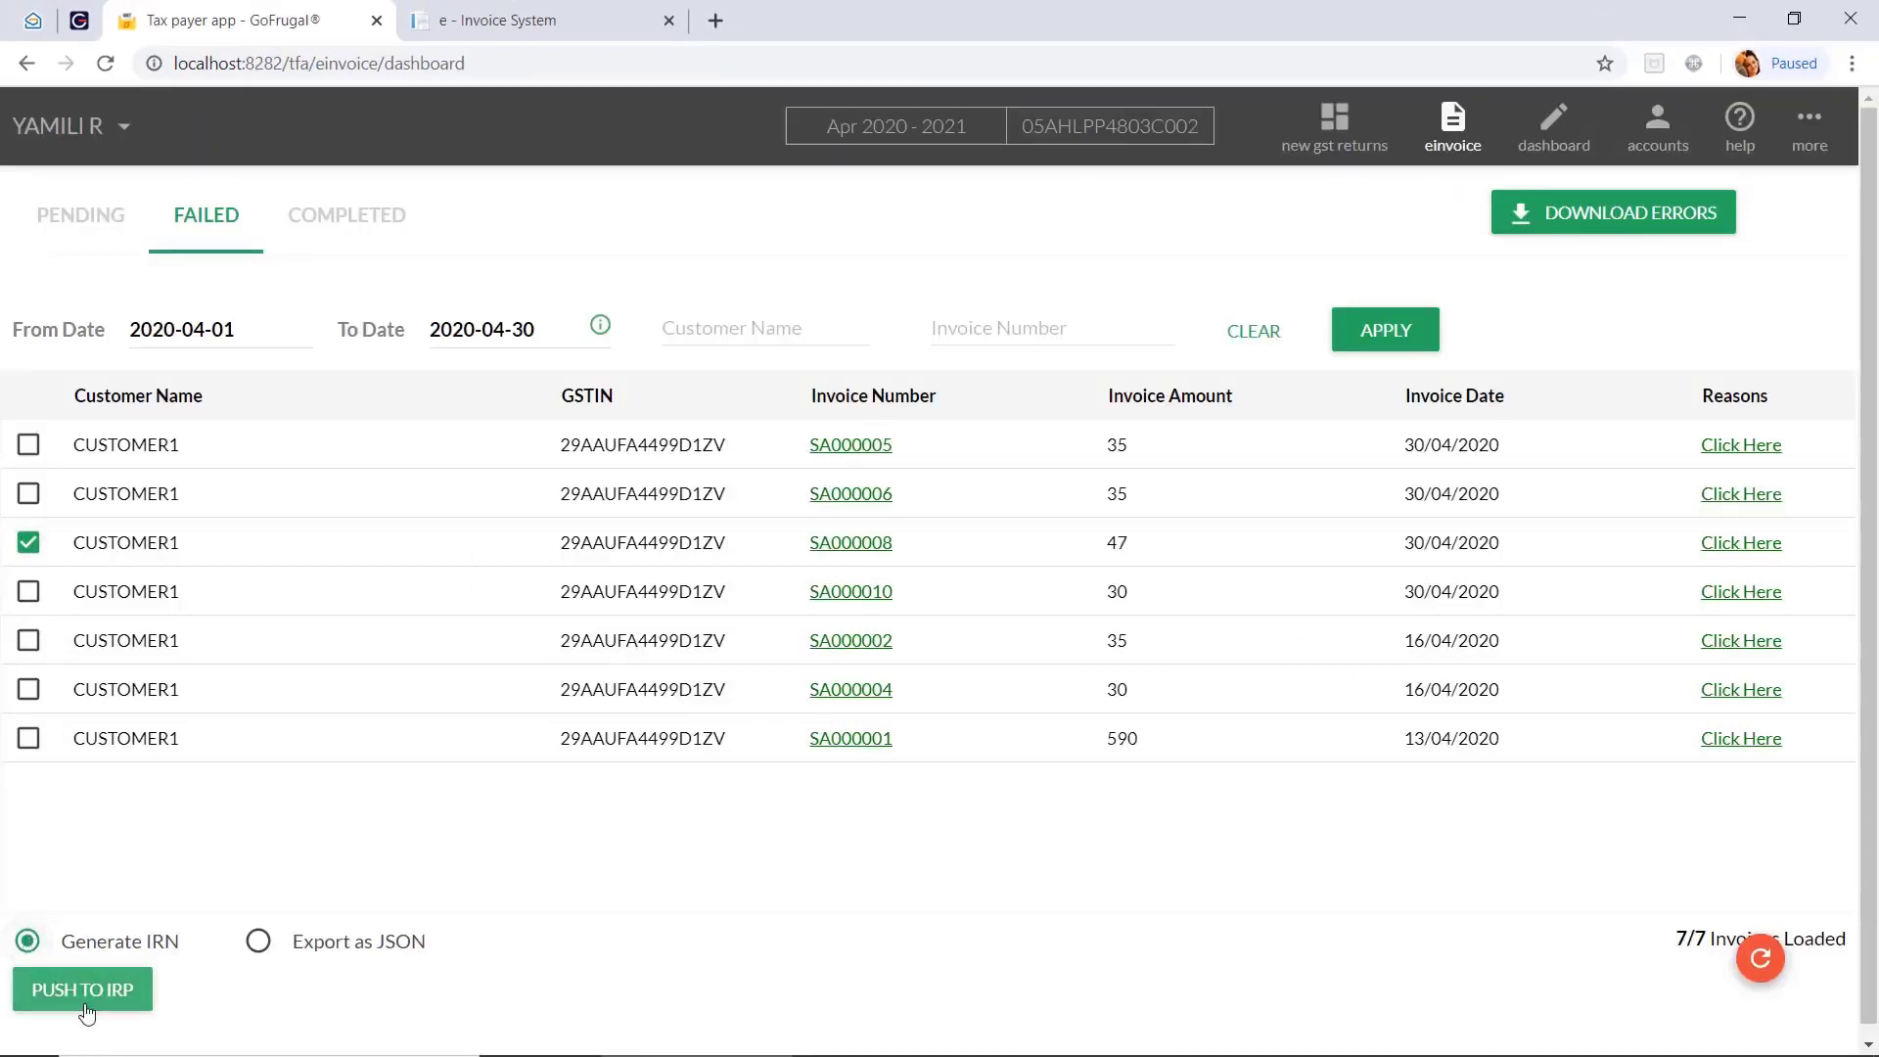
{"action": "left_click", "coordinate": [82, 991]}
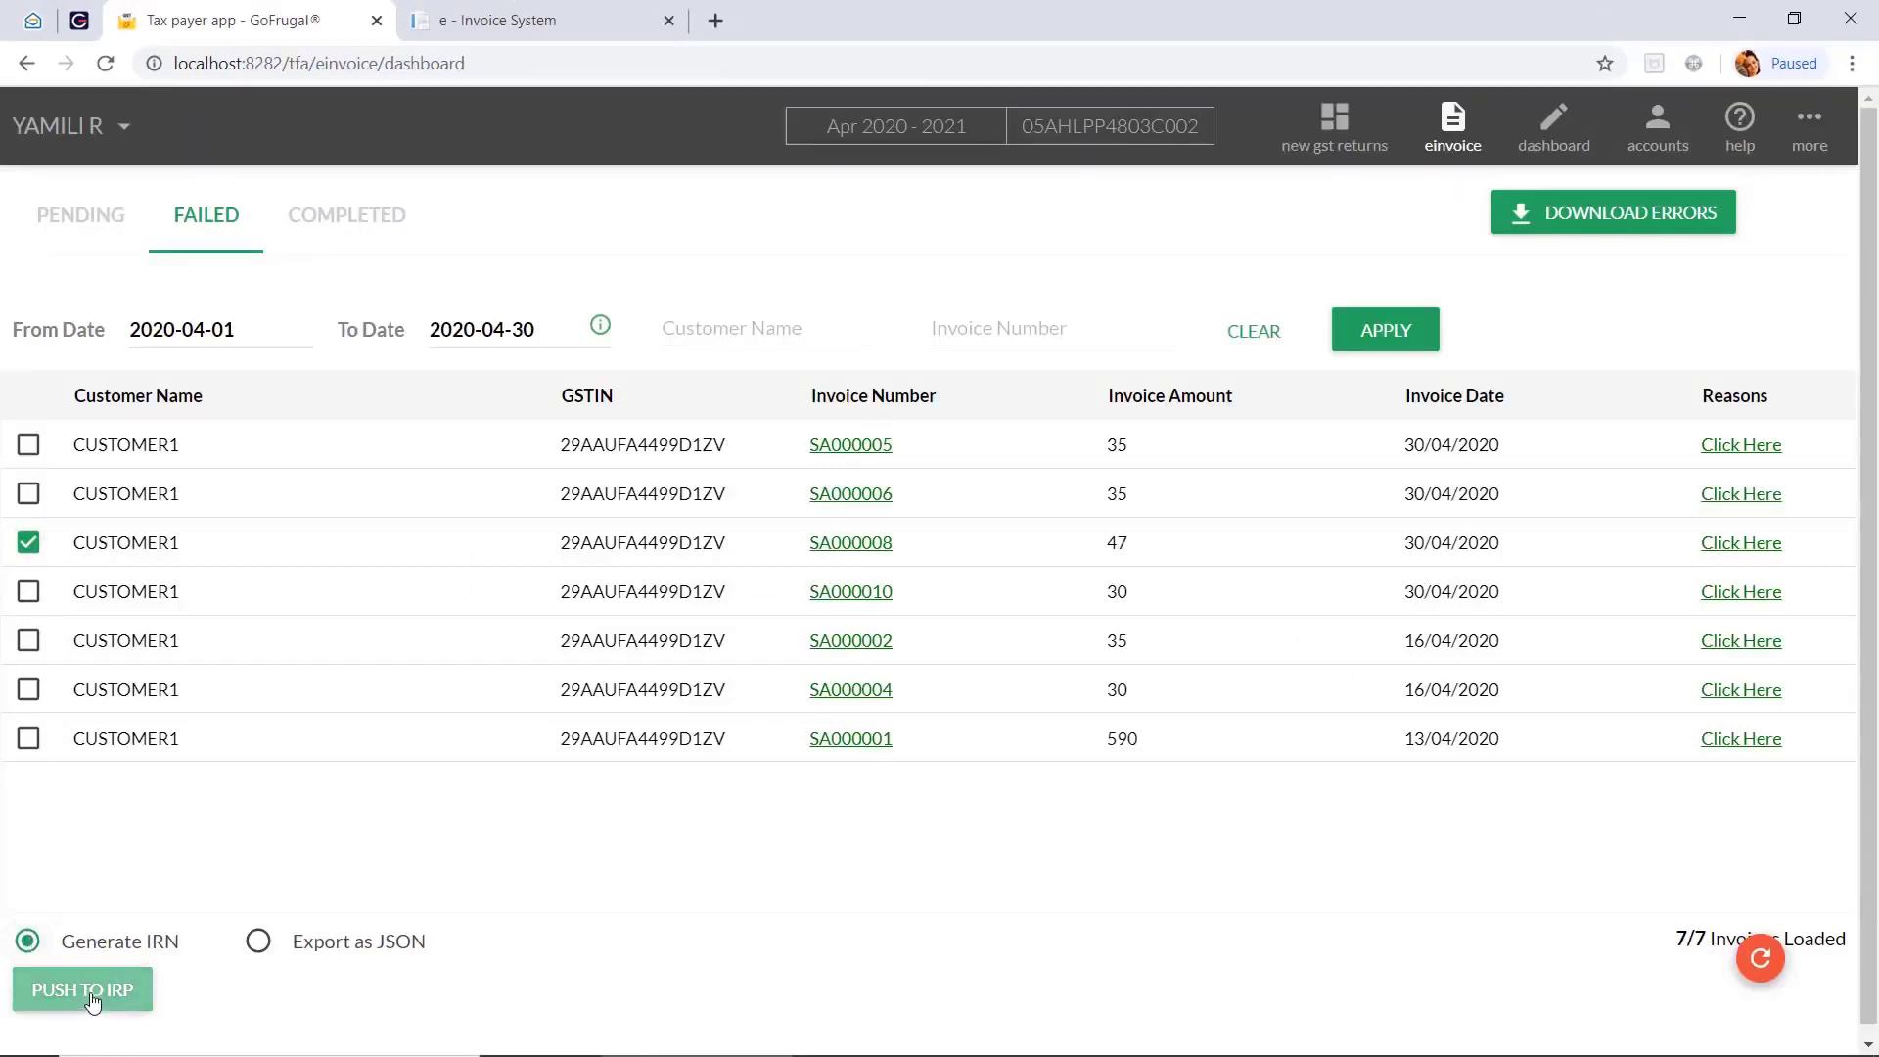
{"action": "left_click", "coordinate": [82, 990]}
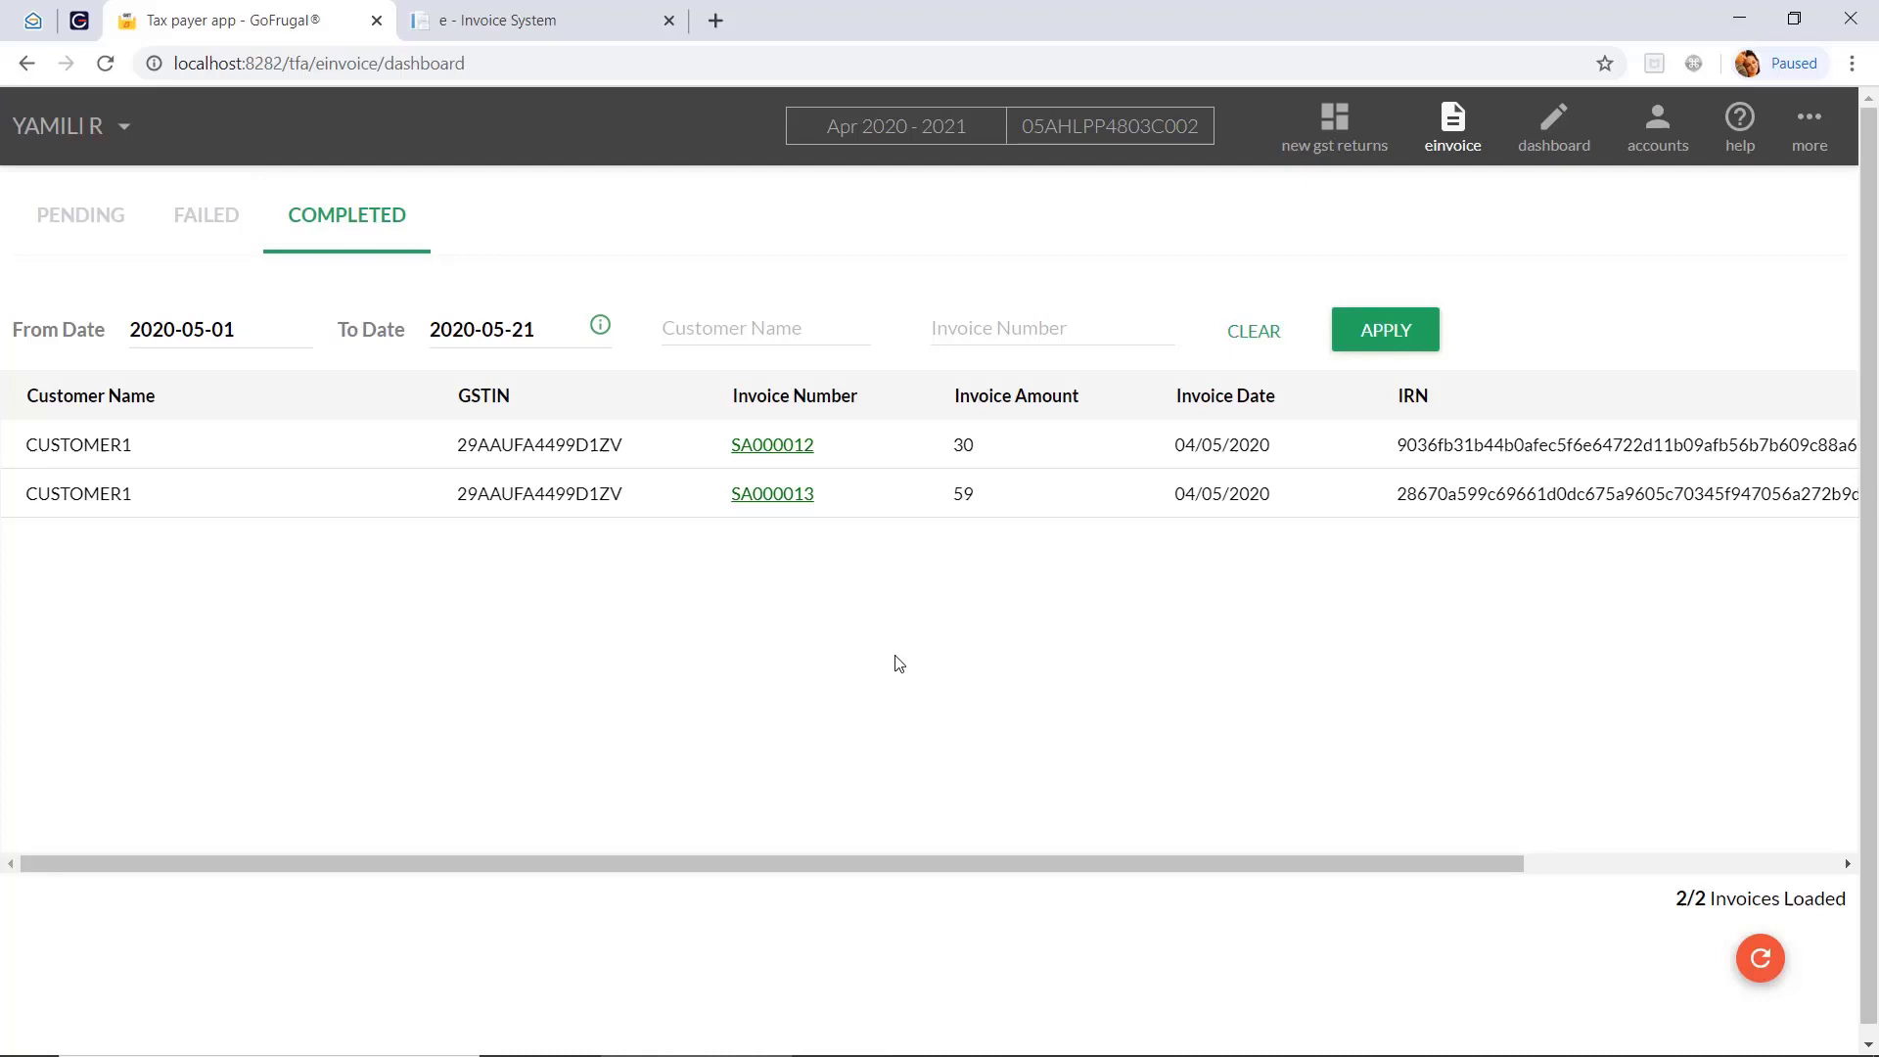
{"action": "left_click", "coordinate": [80, 216]}
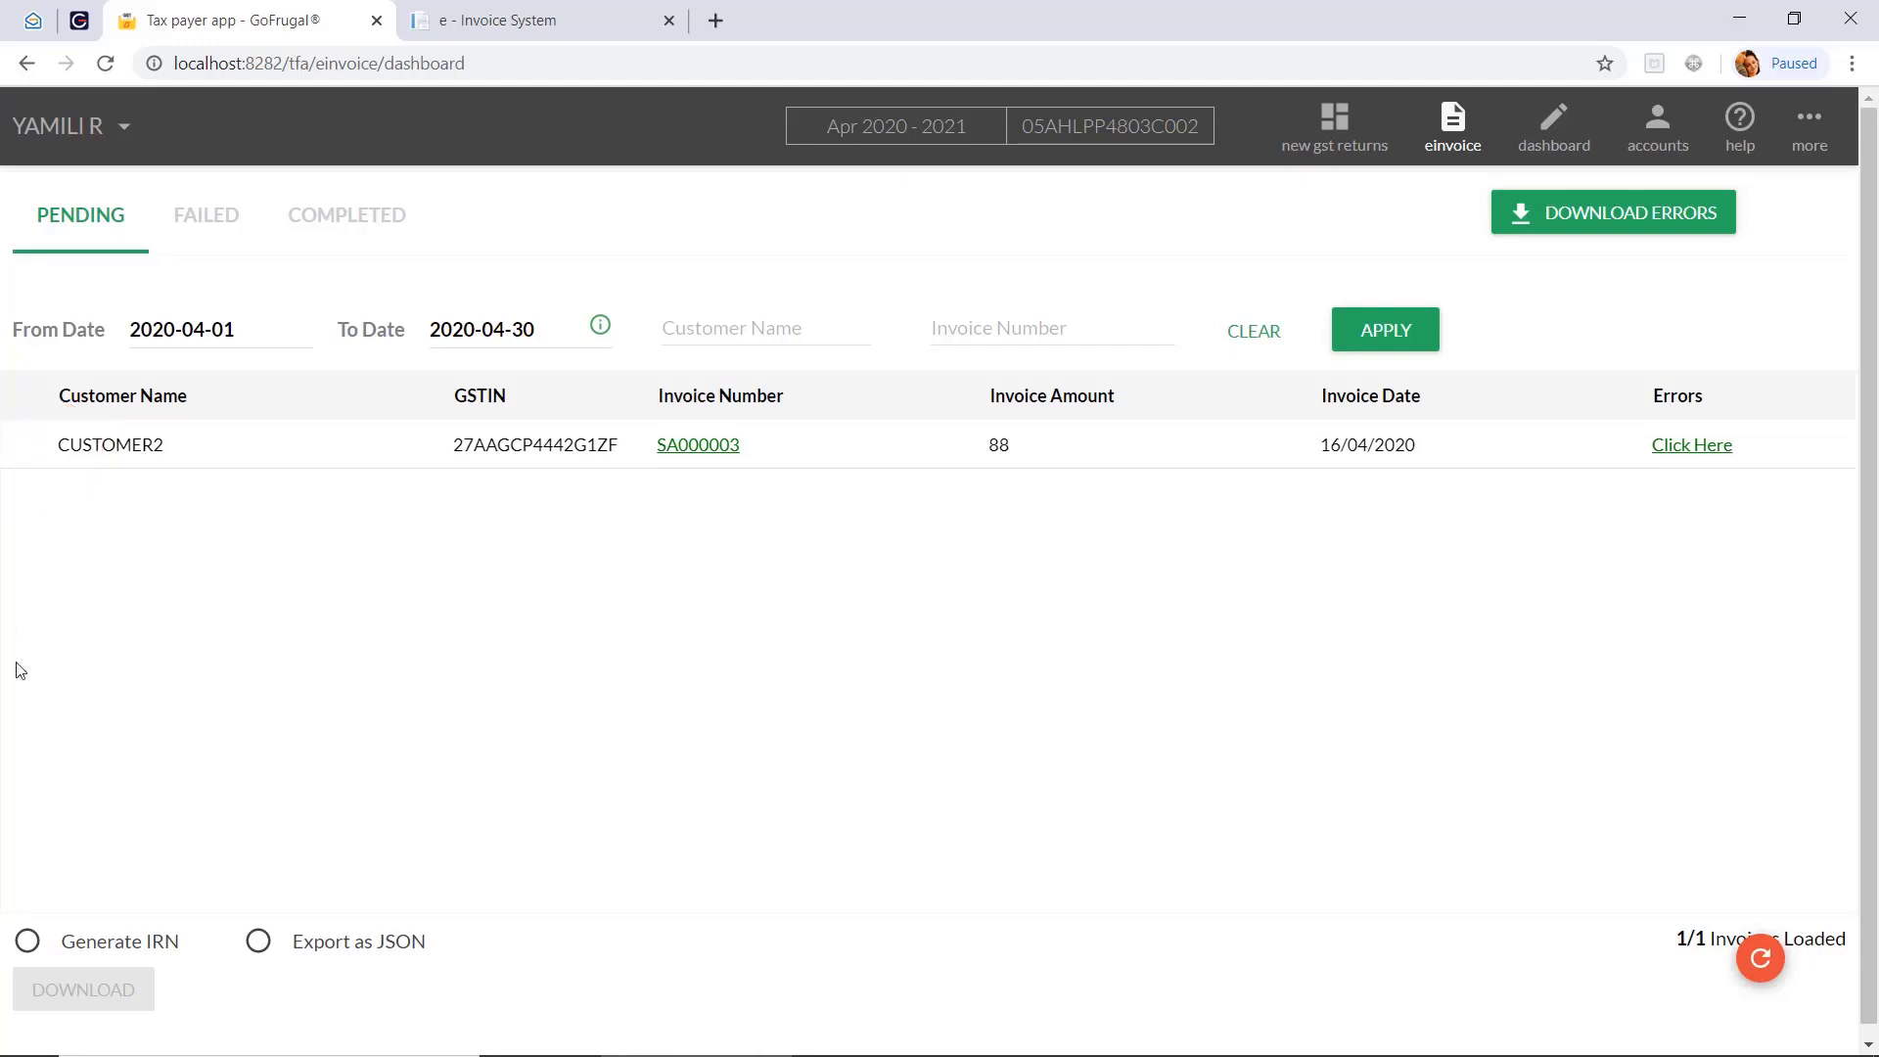
{"action": "mouse_move", "coordinate": [15, 716]}
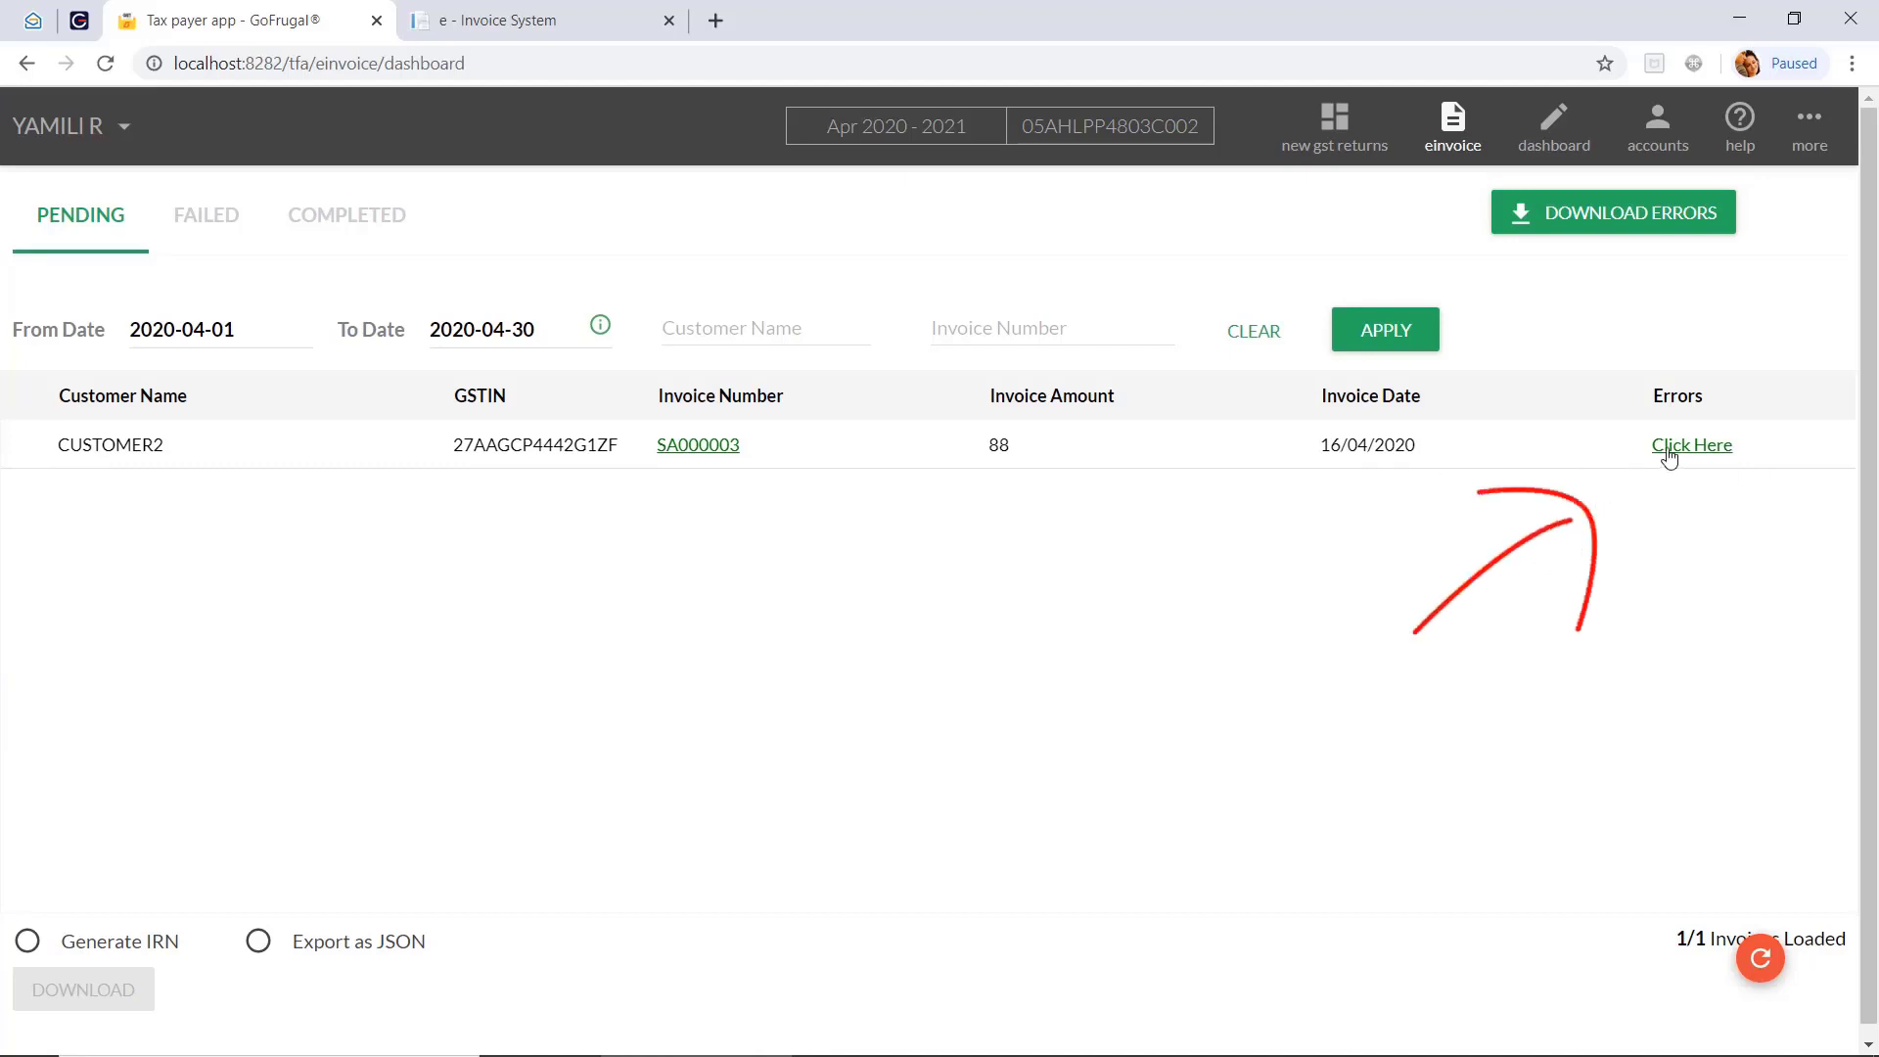
- Review invoice SA000003's address-line size errors and close them
{"action": "left_click", "coordinate": [1691, 446]}
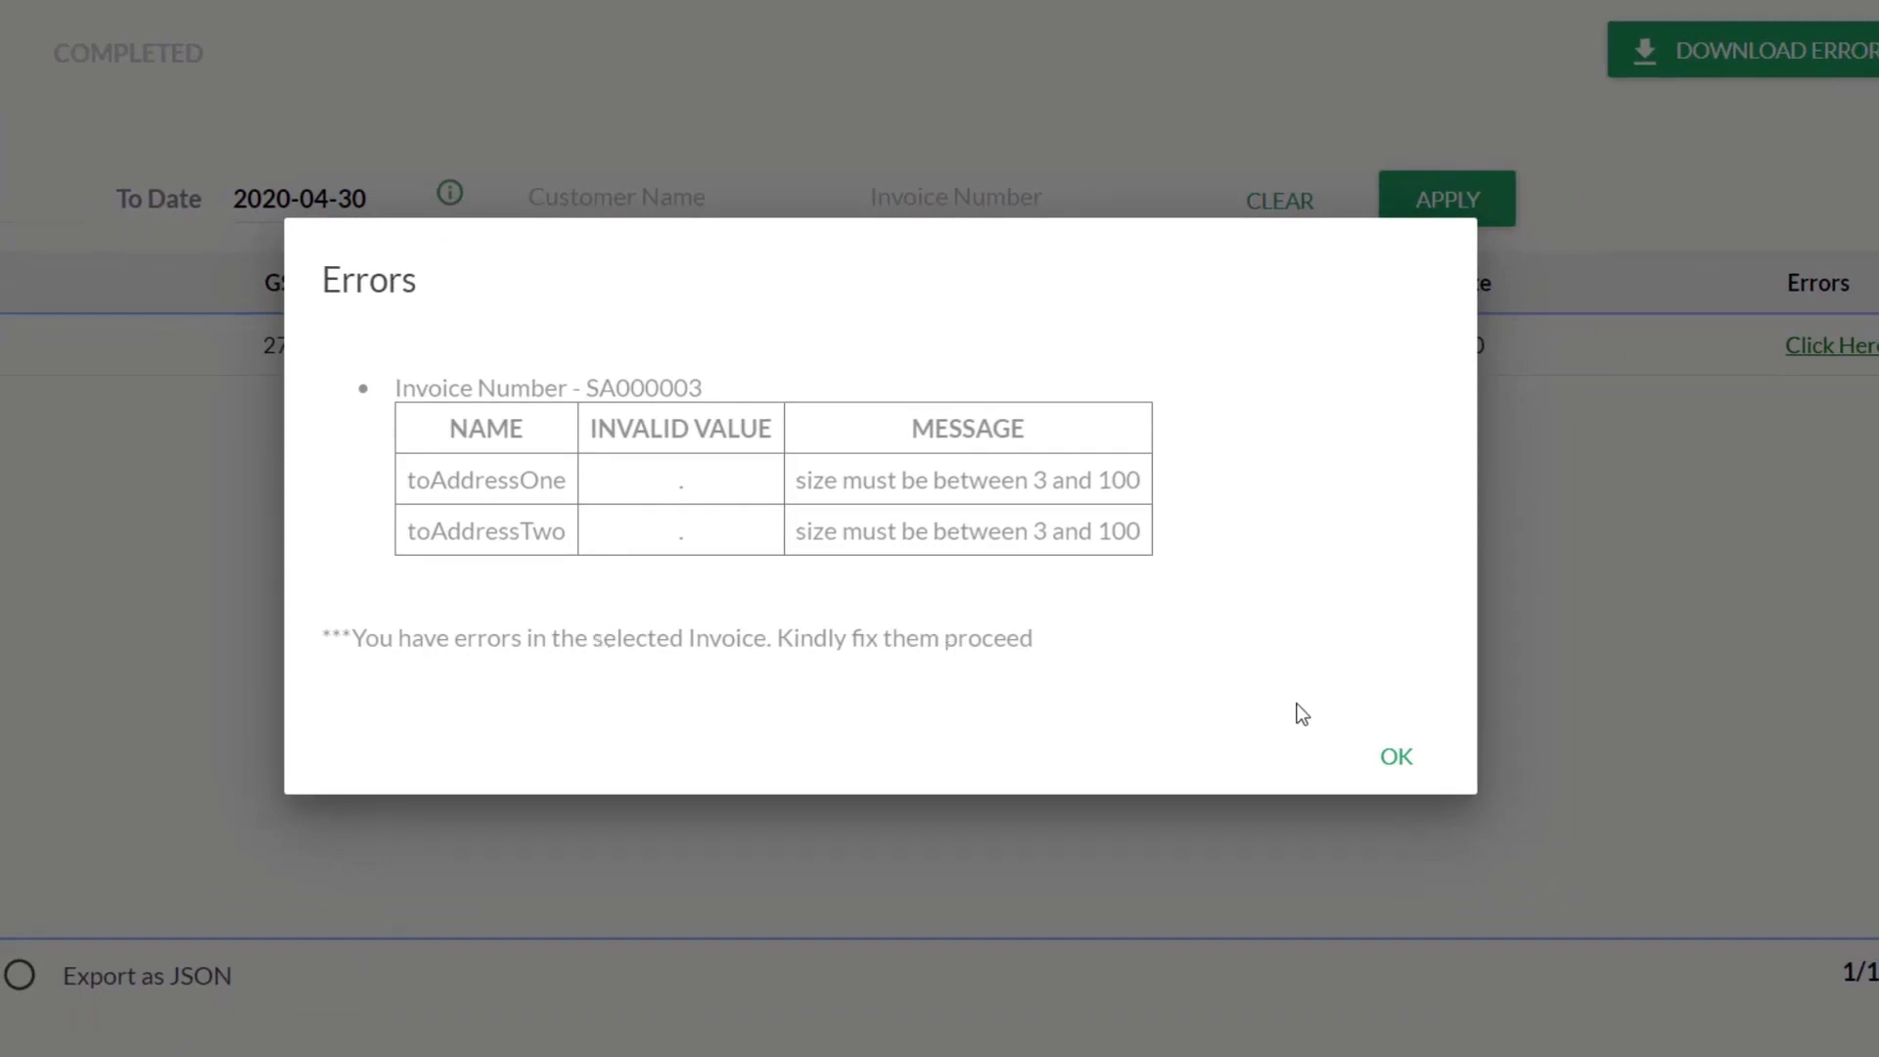
{"action": "left_click", "coordinate": [1395, 755]}
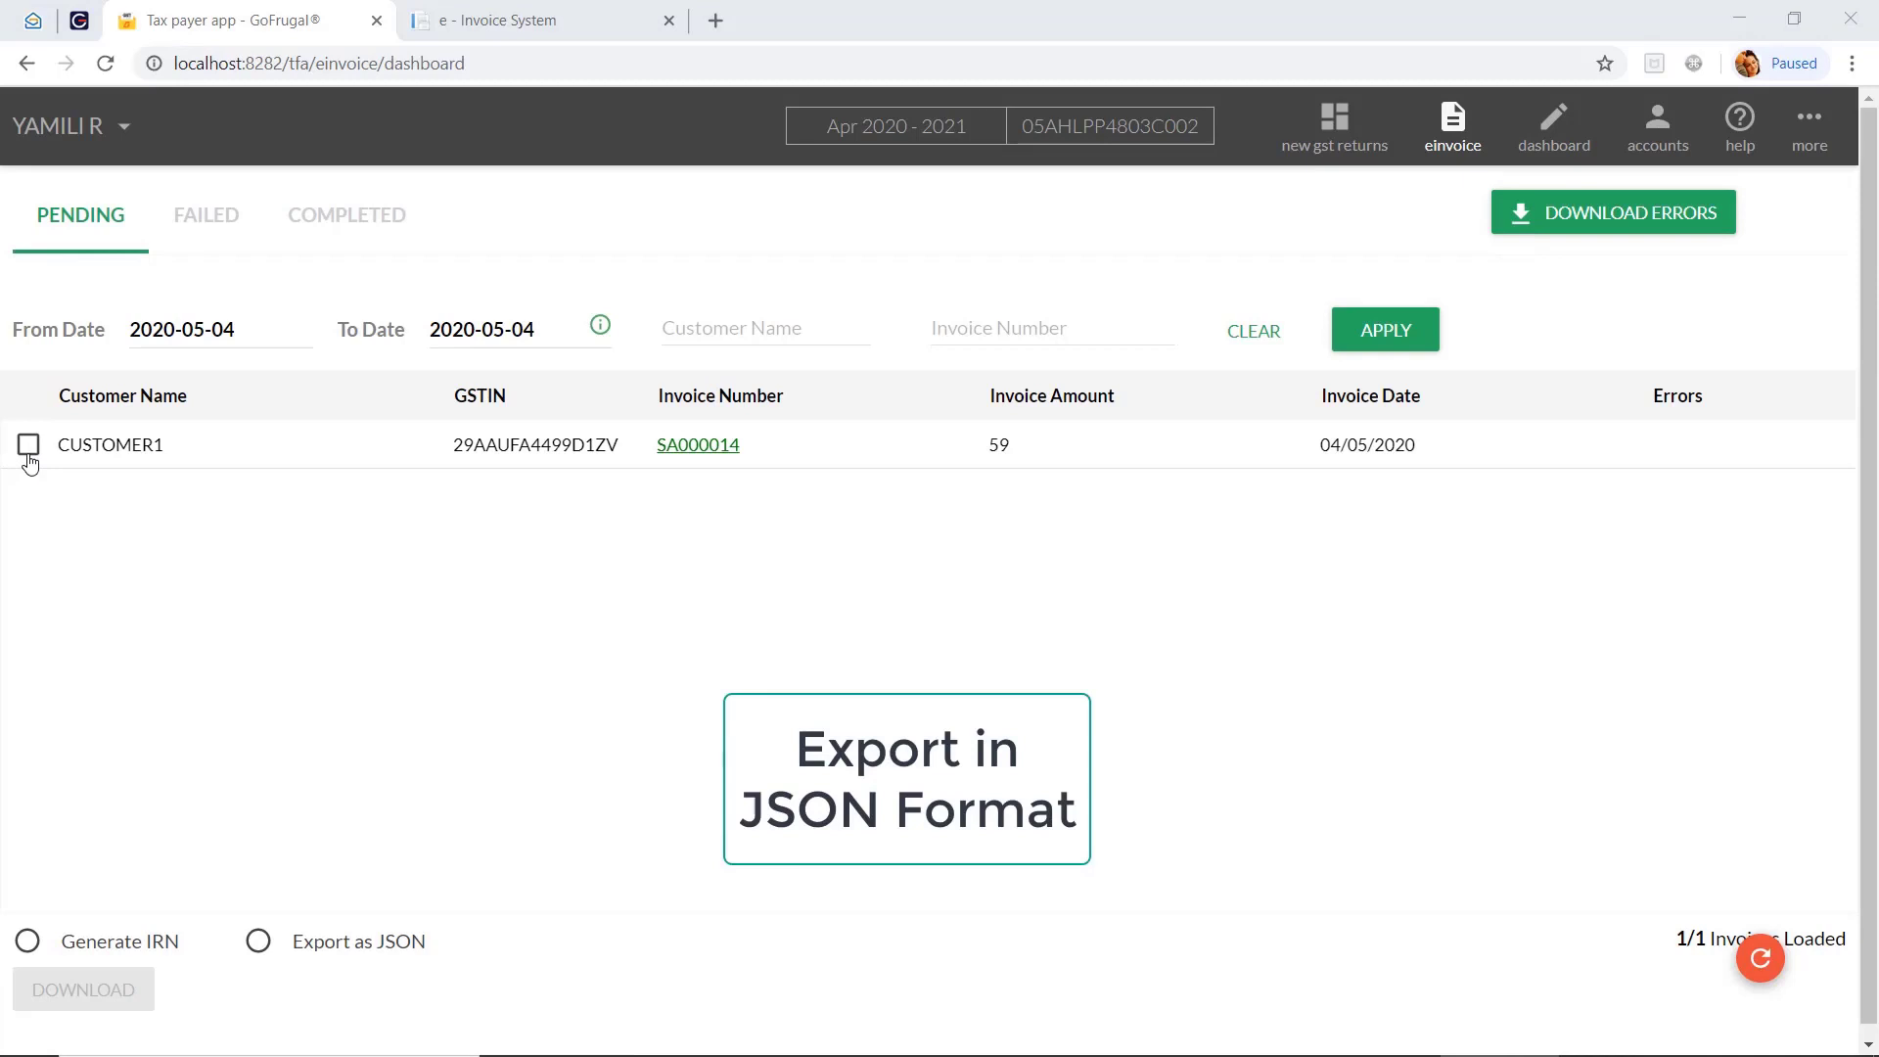
- Export invoice SA000014 as JSON, download it and view the downloaded file's options
{"action": "left_click", "coordinate": [28, 446]}
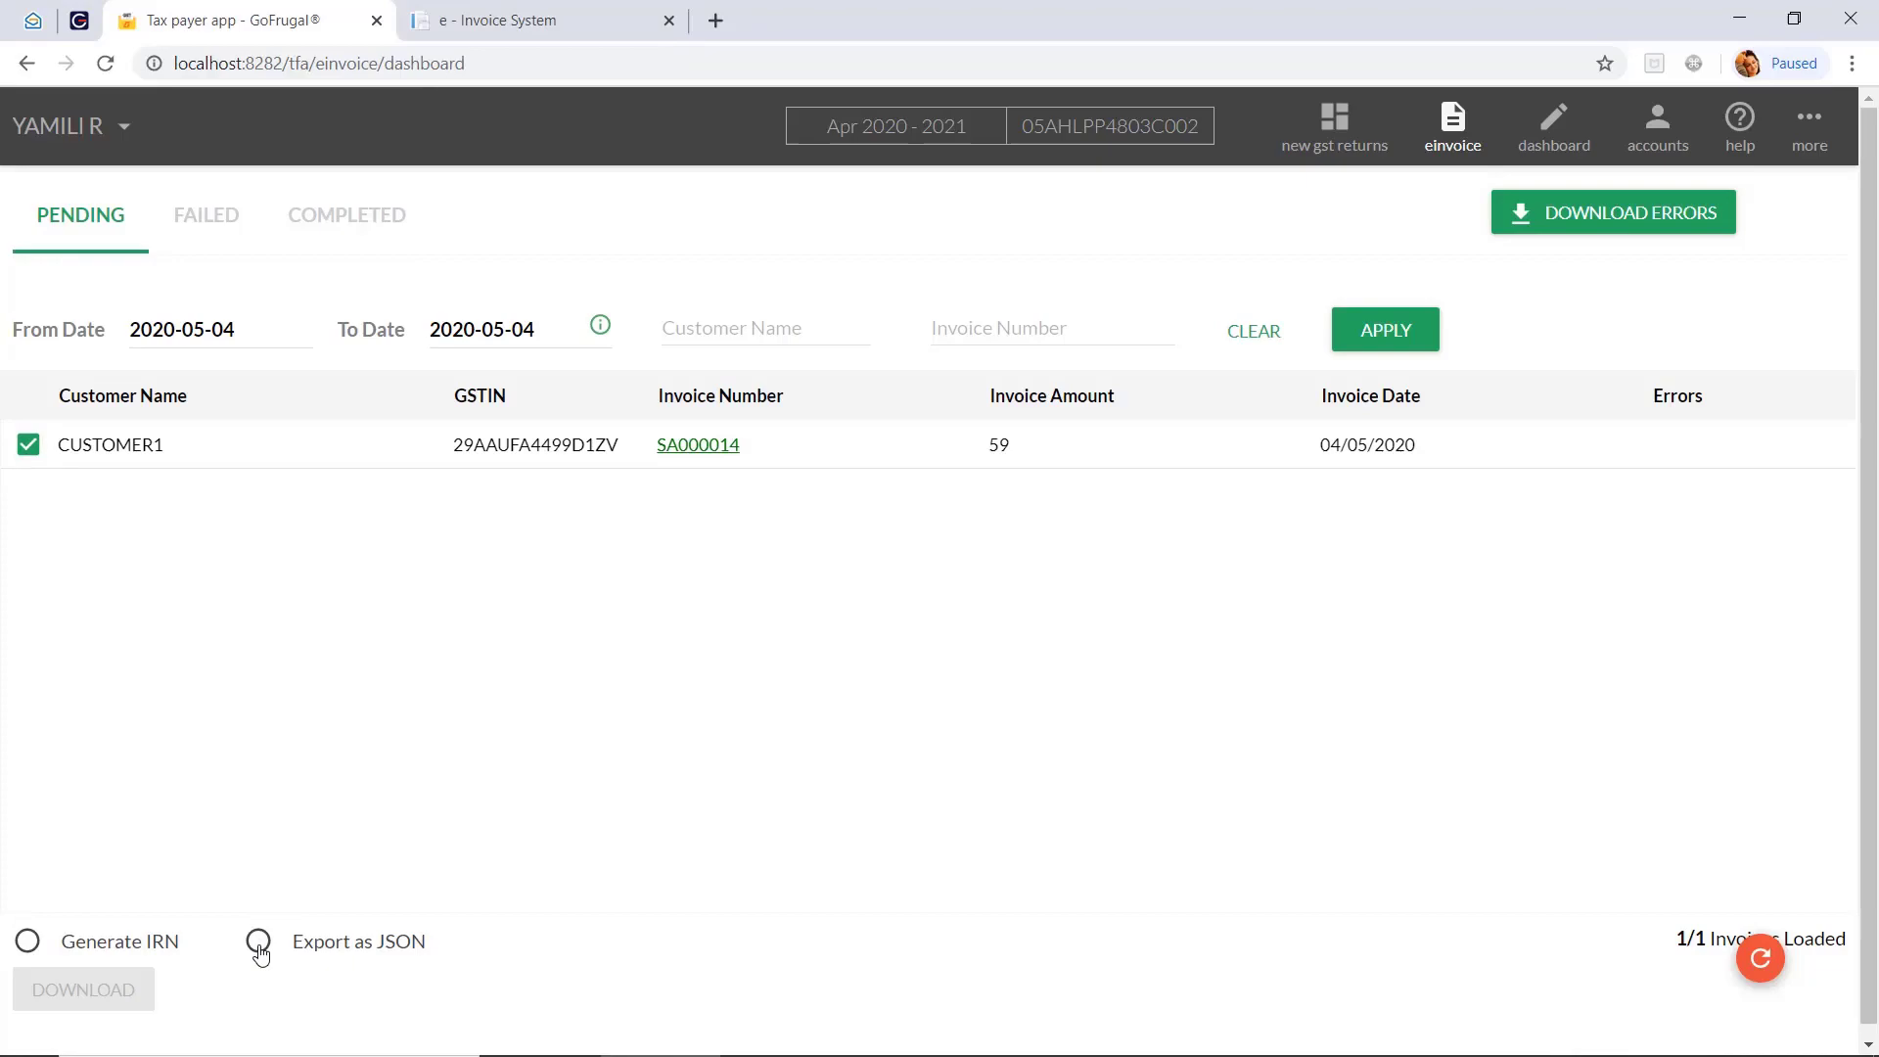
{"action": "left_click", "coordinate": [258, 941]}
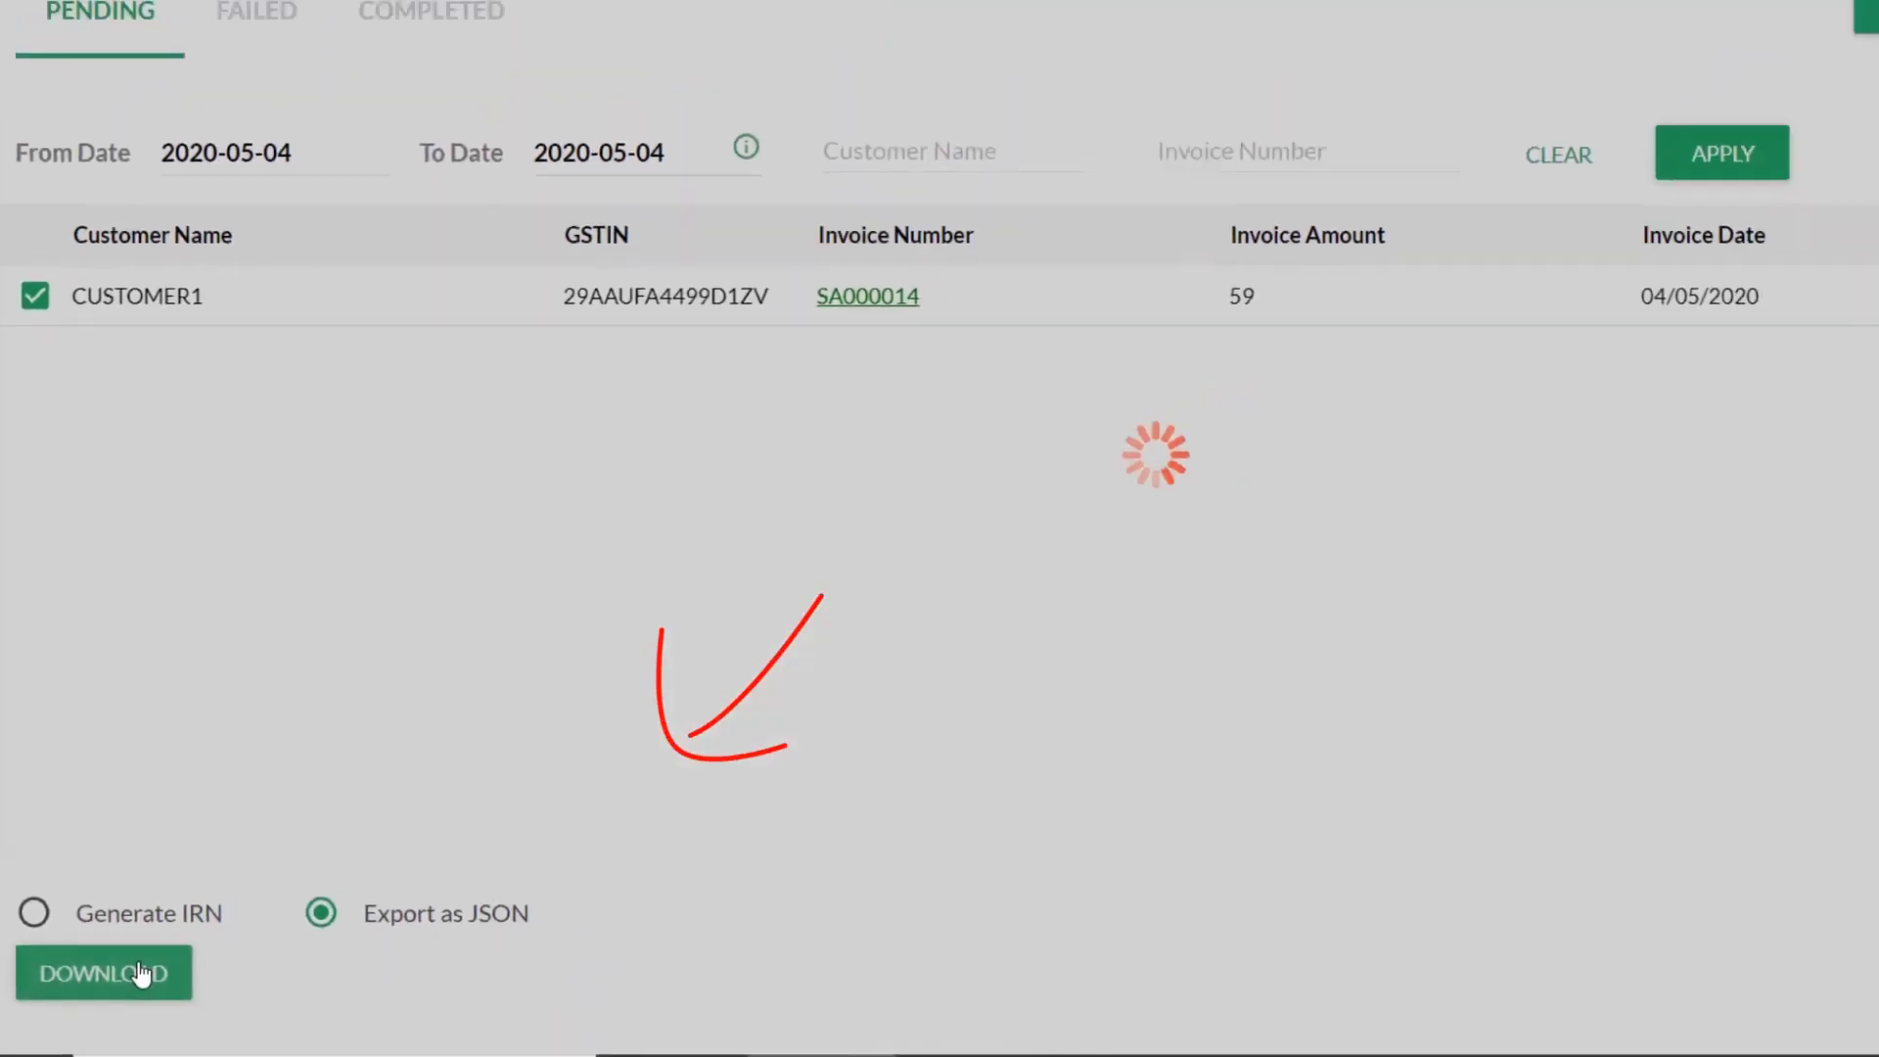
{"action": "left_click", "coordinate": [105, 1000]}
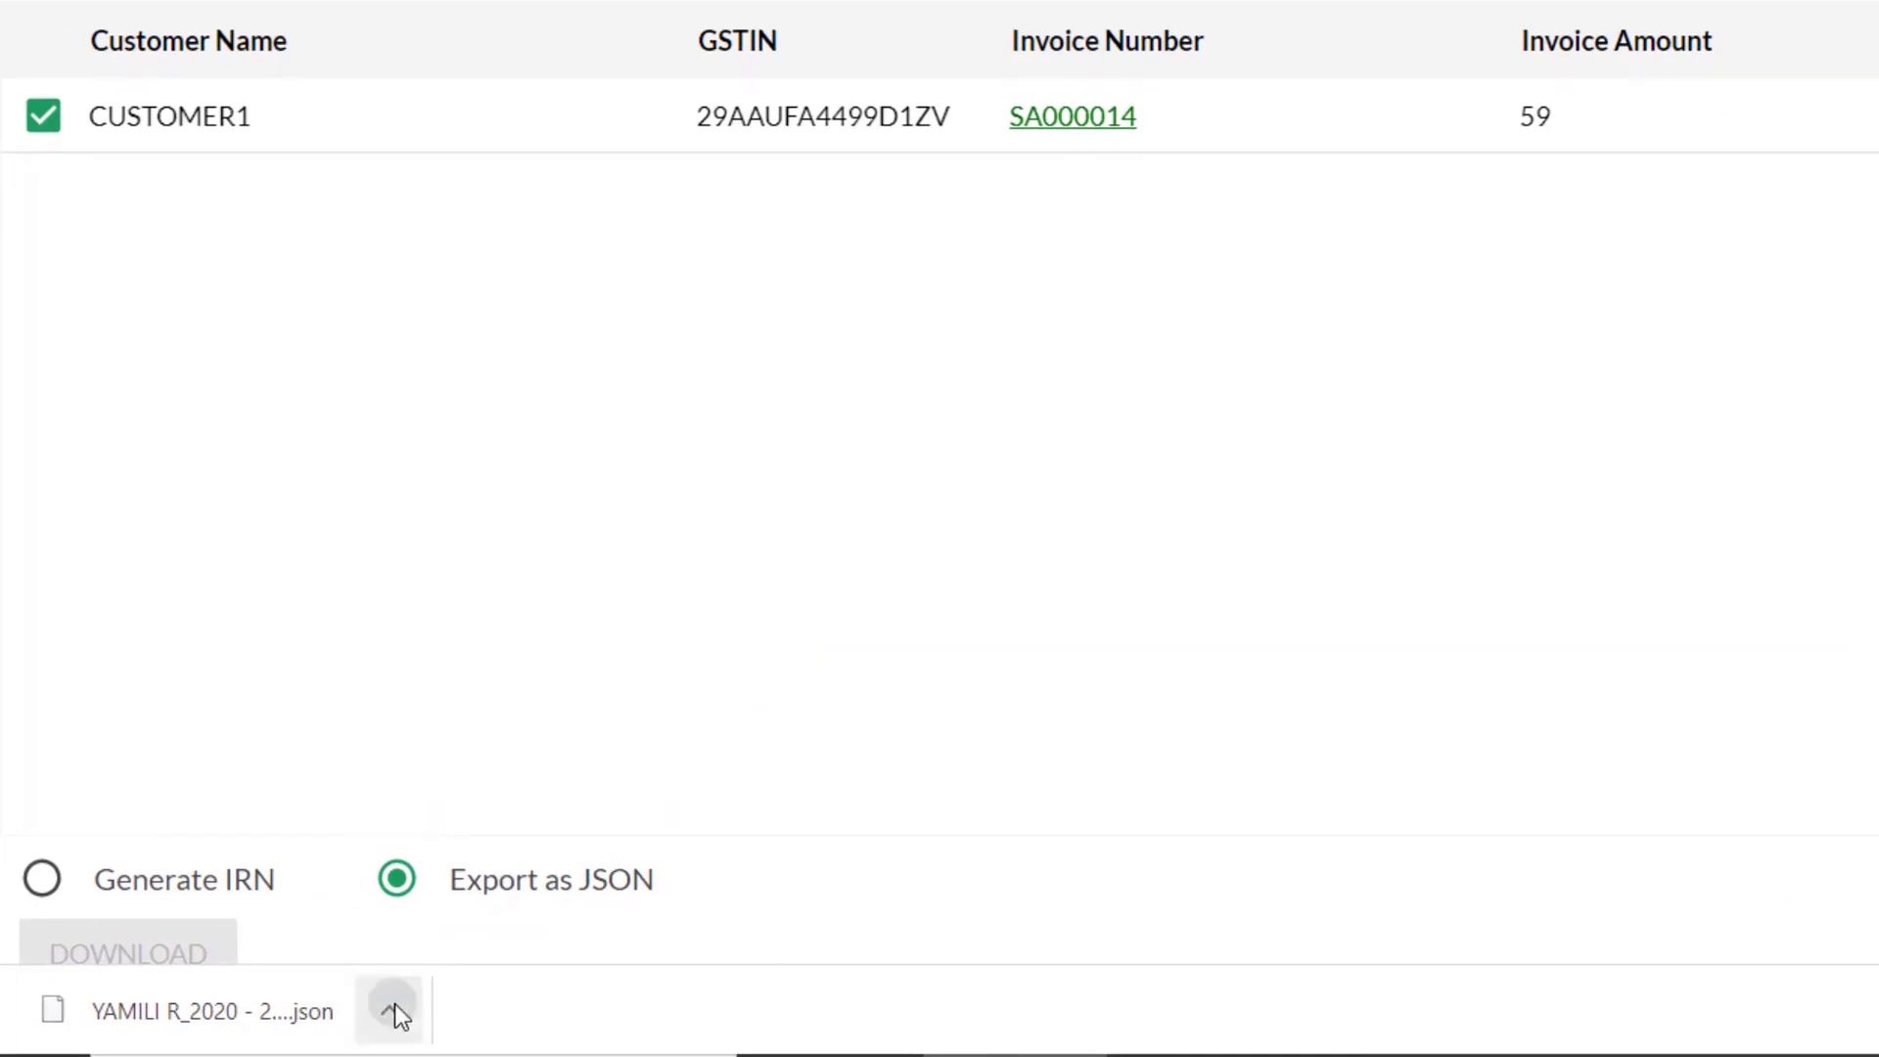
{"action": "left_click", "coordinate": [399, 1012]}
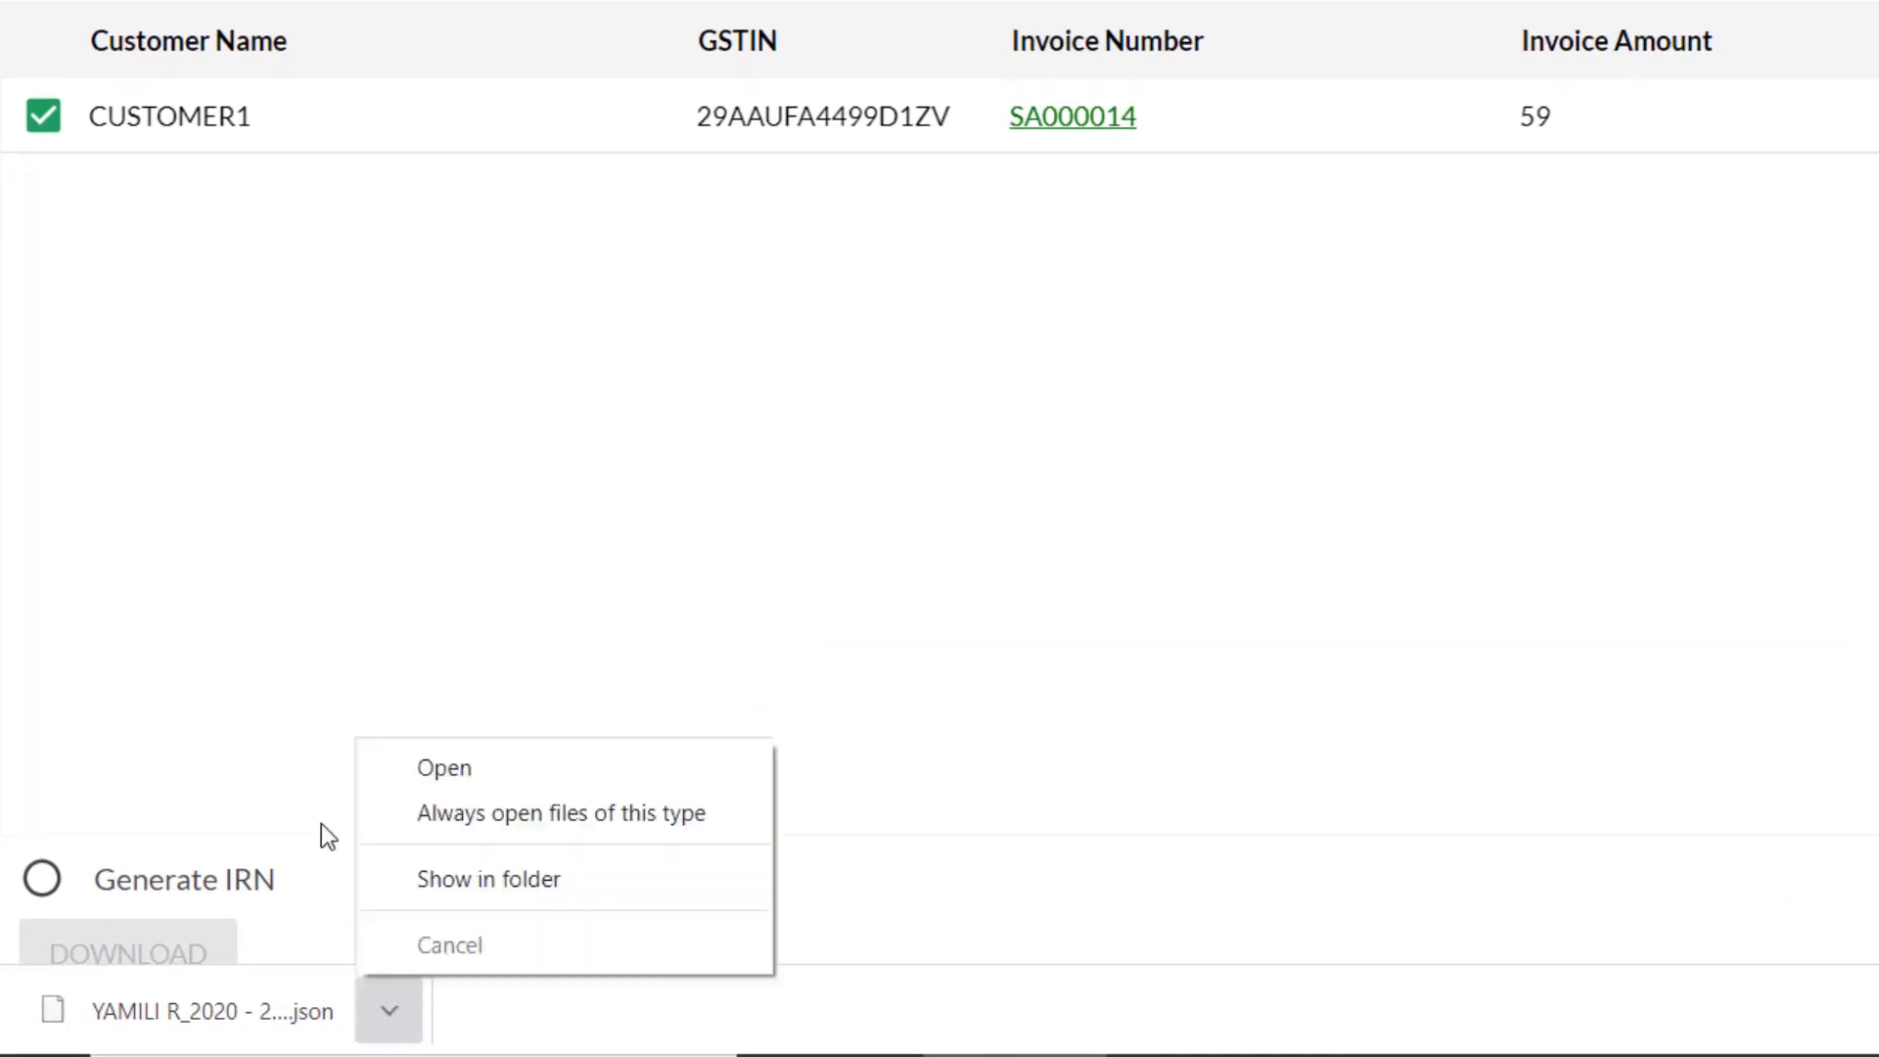